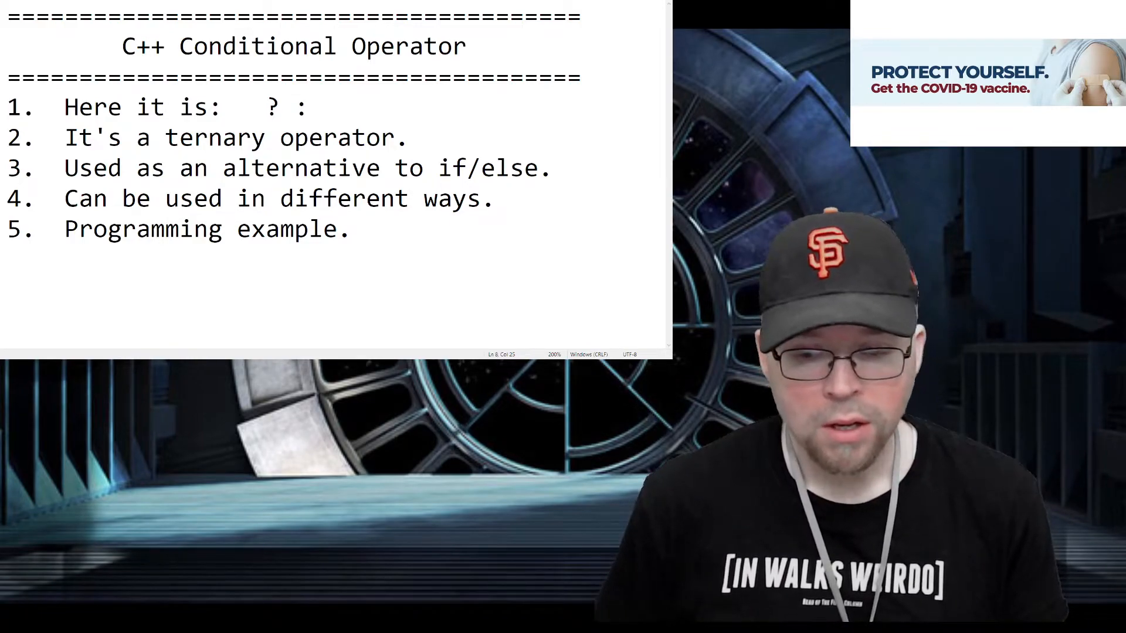
# Step: Fill the first note item in as the example expression a?b:c
pyautogui.doubleClick(271, 107)
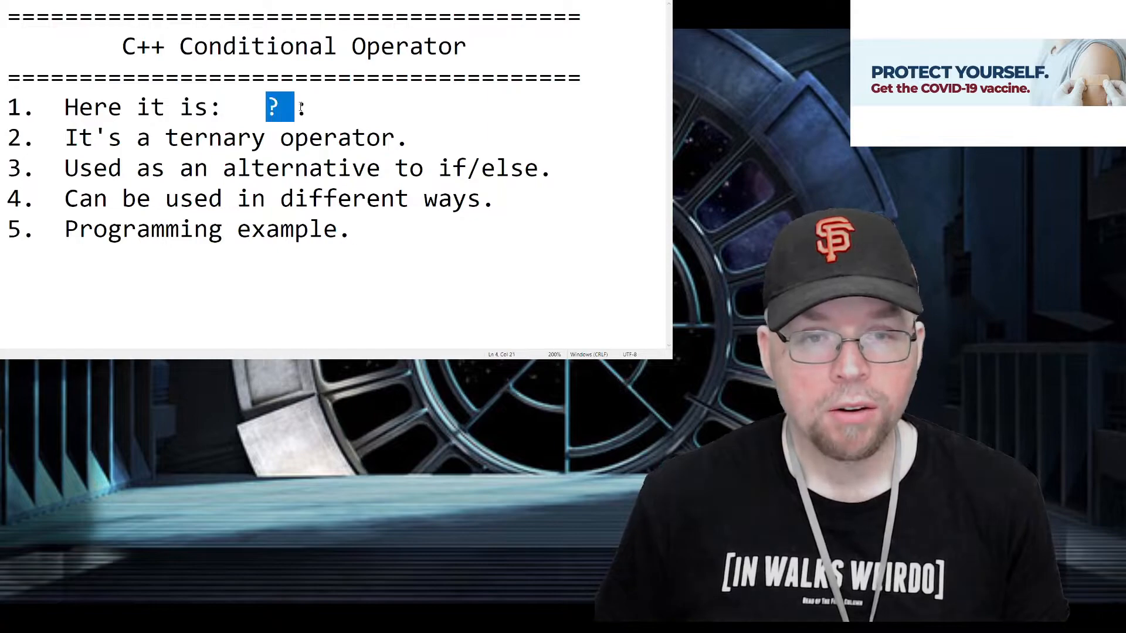
pyautogui.write(':')
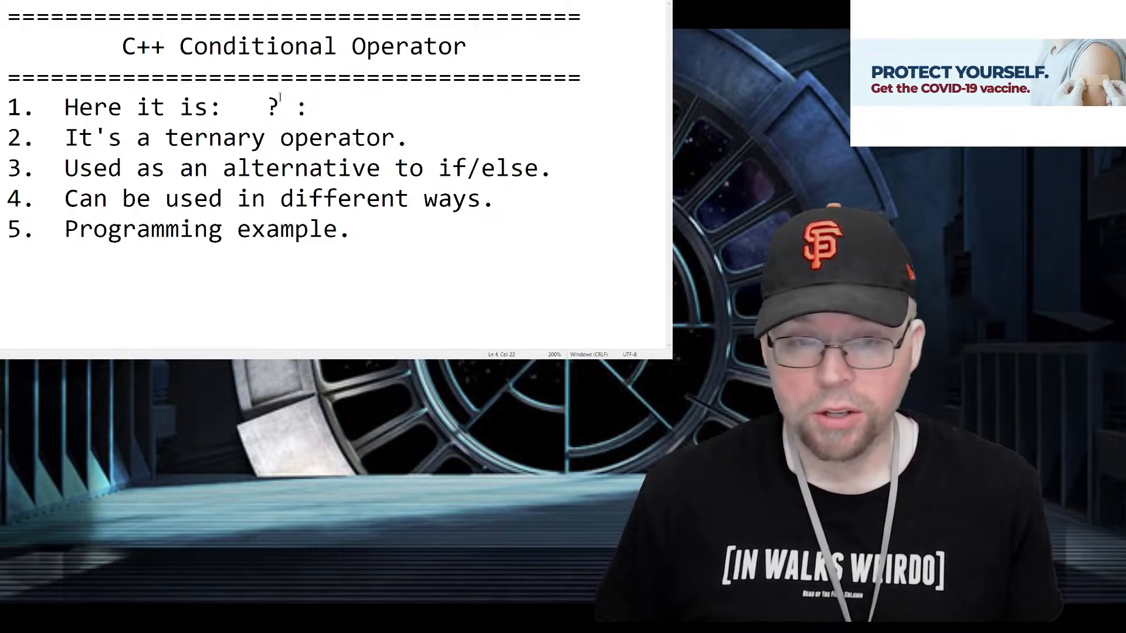
pyautogui.write('a')
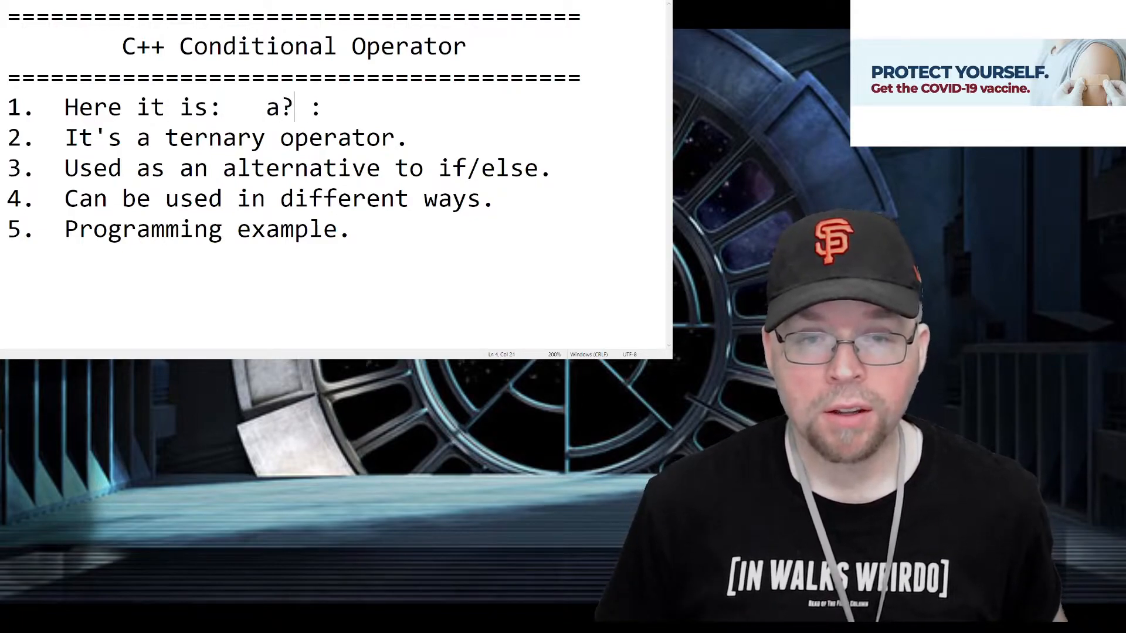
pyautogui.write('b')
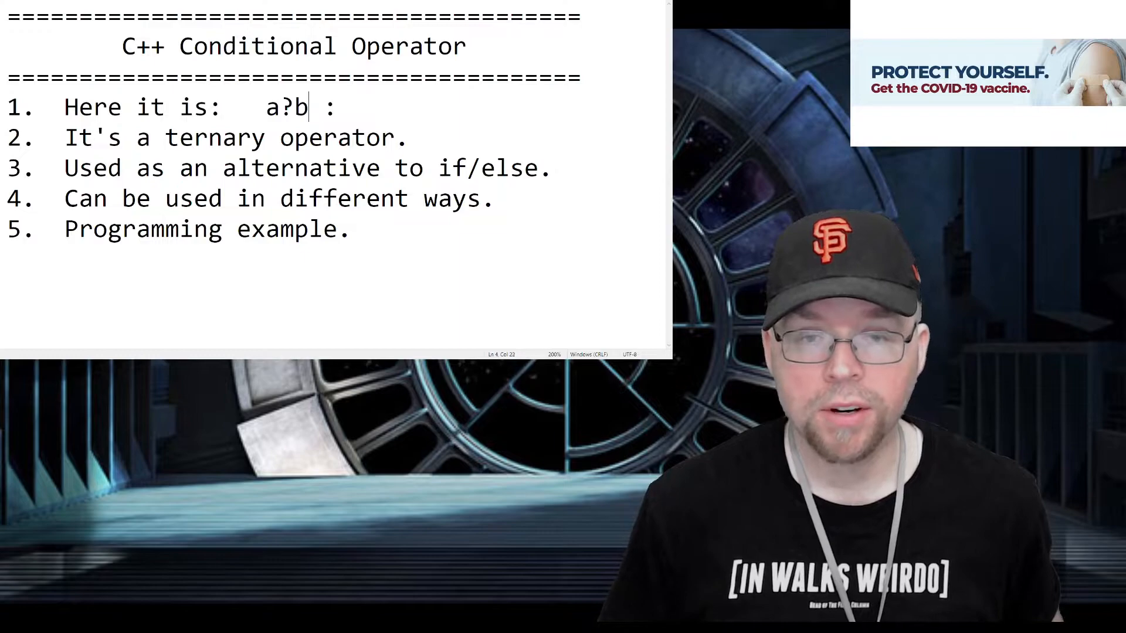
pyautogui.write(':c')
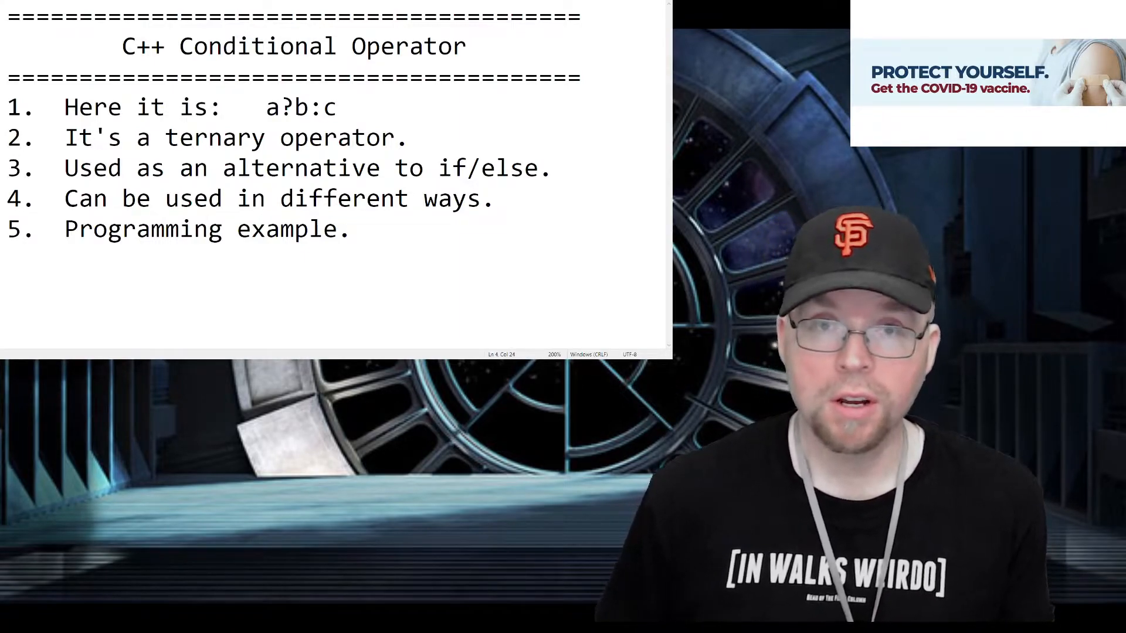
pyautogui.doubleClick(271, 107)
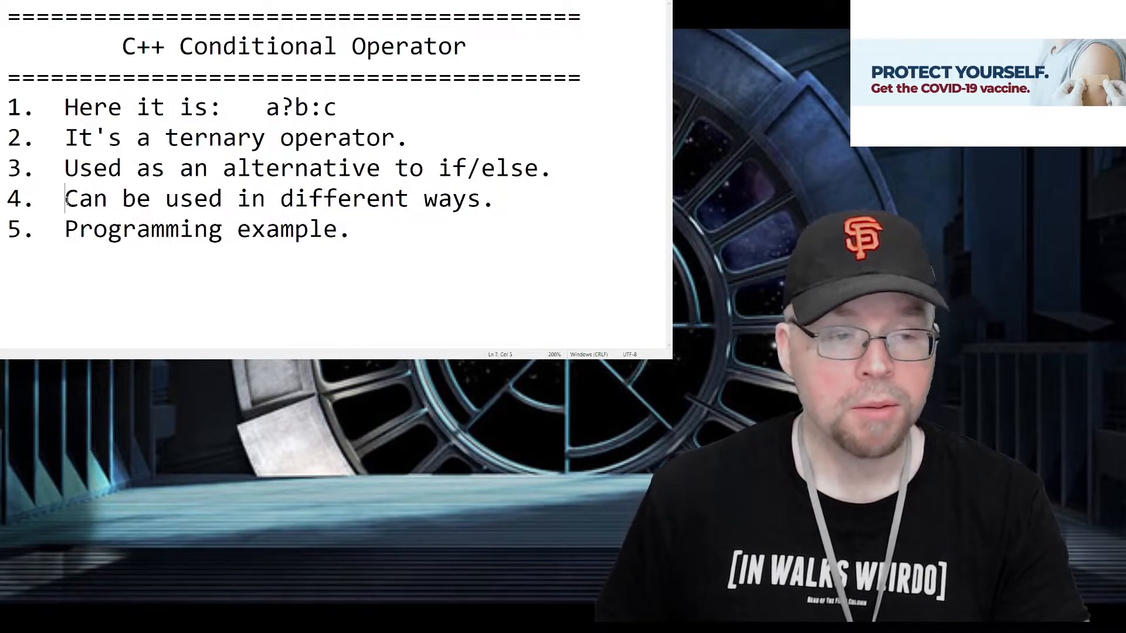
pyautogui.moveTo(64, 198); pyautogui.dragTo(494, 199)
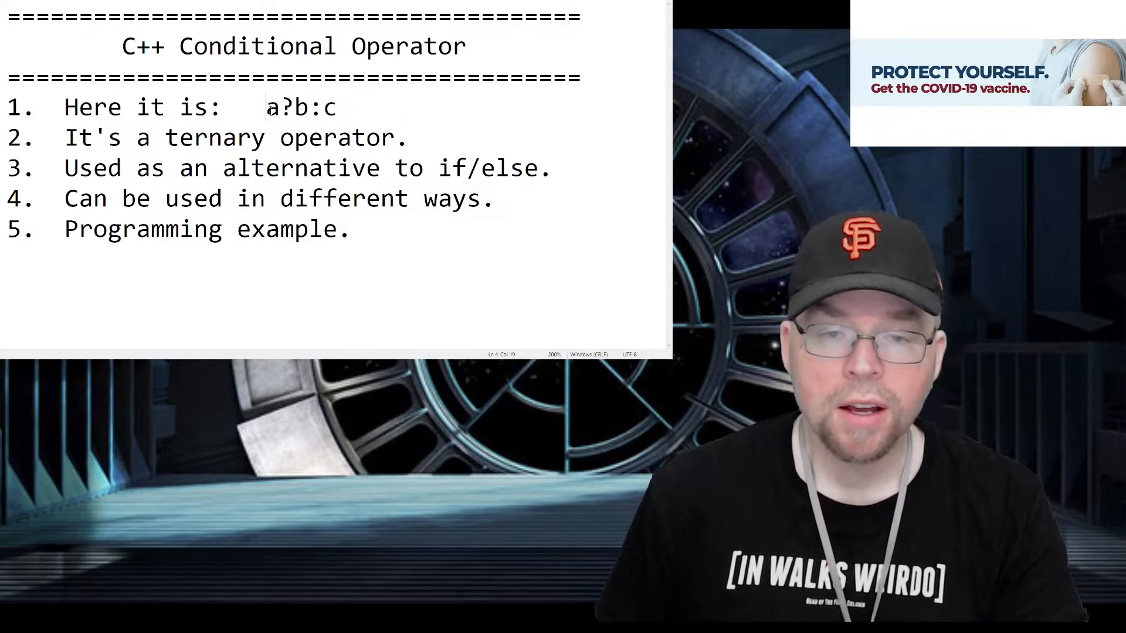
pyautogui.moveTo(267, 106); pyautogui.dragTo(338, 107)
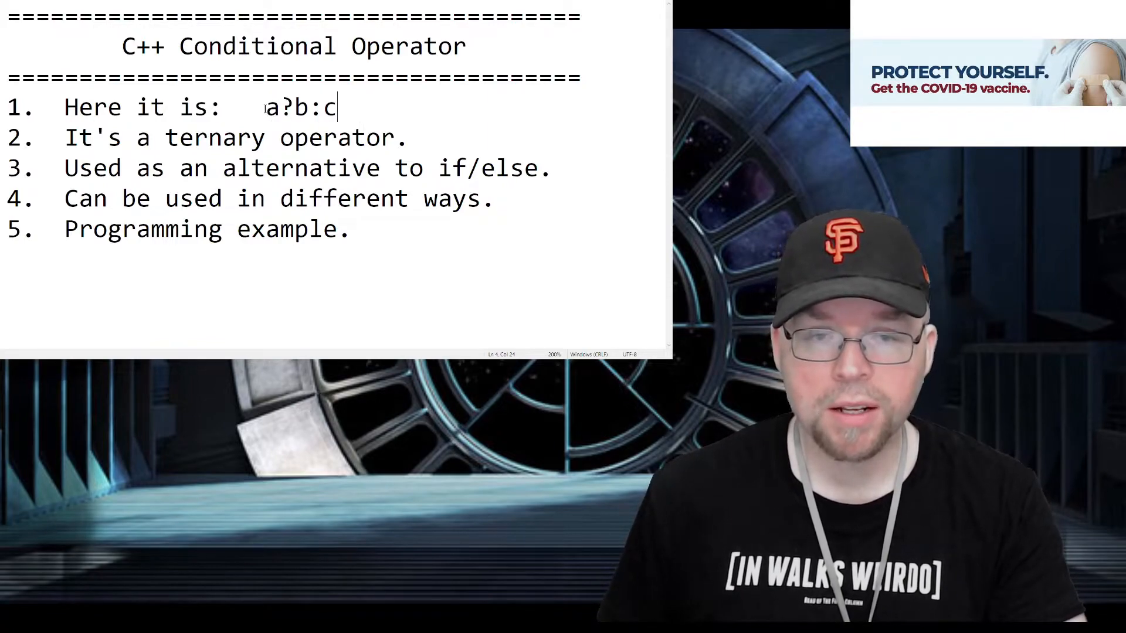
pyautogui.moveTo(264, 107); pyautogui.dragTo(338, 107)
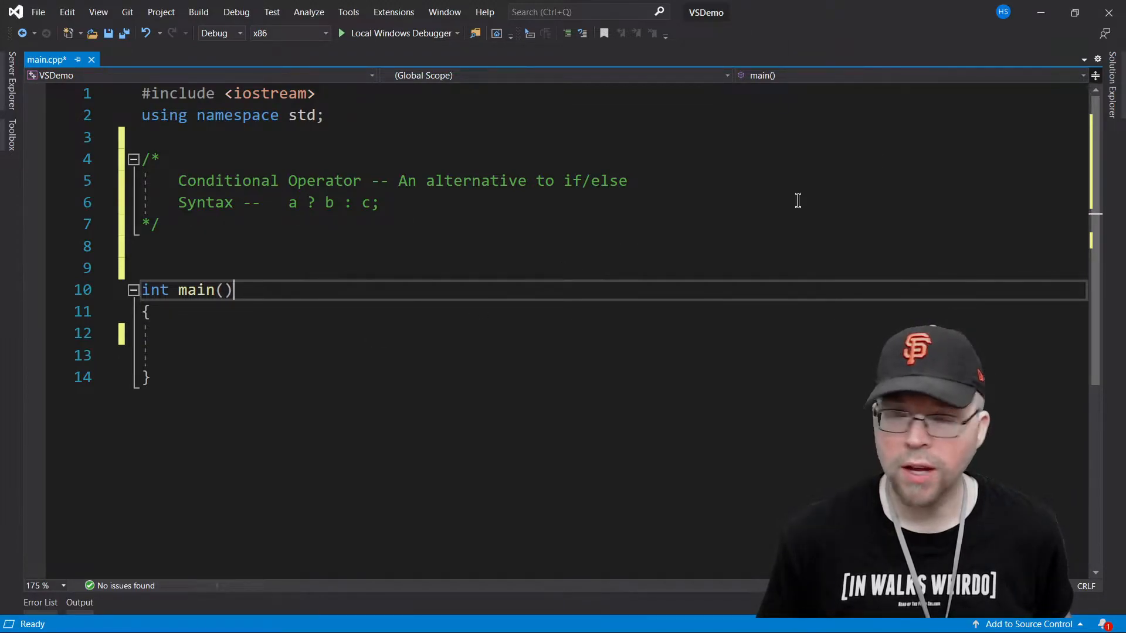
pyautogui.moveTo(516, 443)
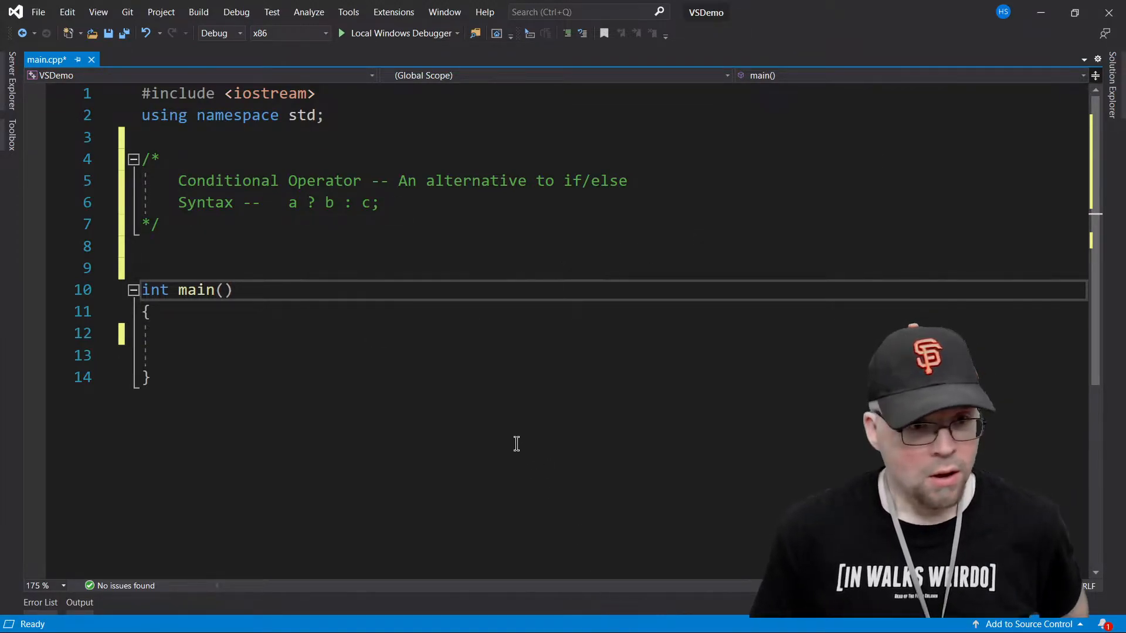
pyautogui.moveTo(324, 389)
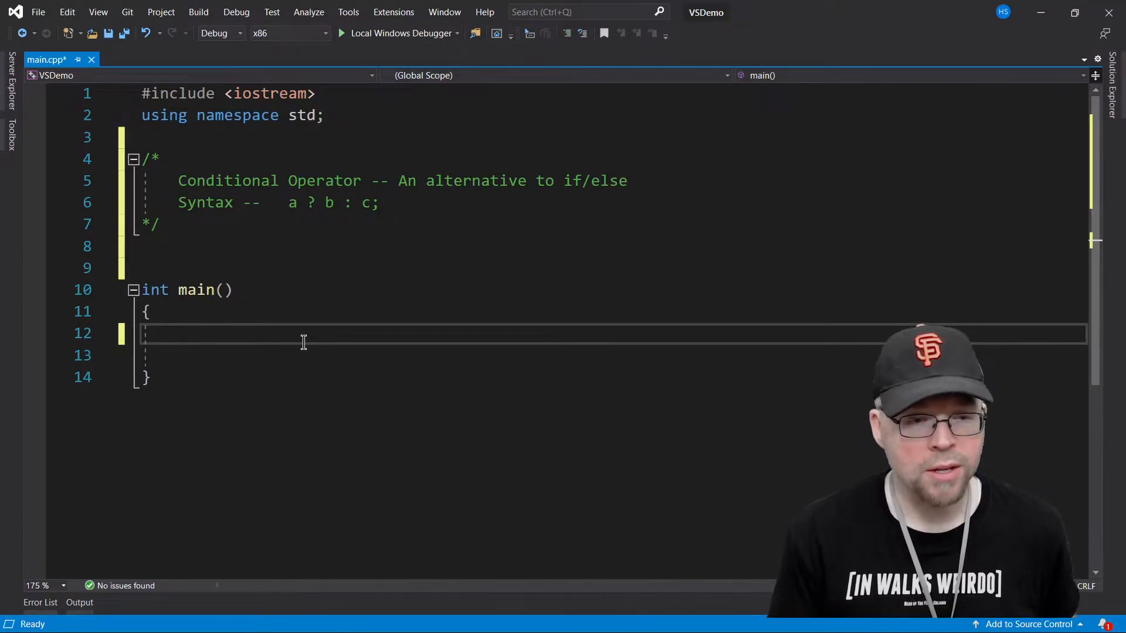
# Step: Declare int x and int y, then set x = 1 if y > 0, else x = 0
pyautogui.write('int x')
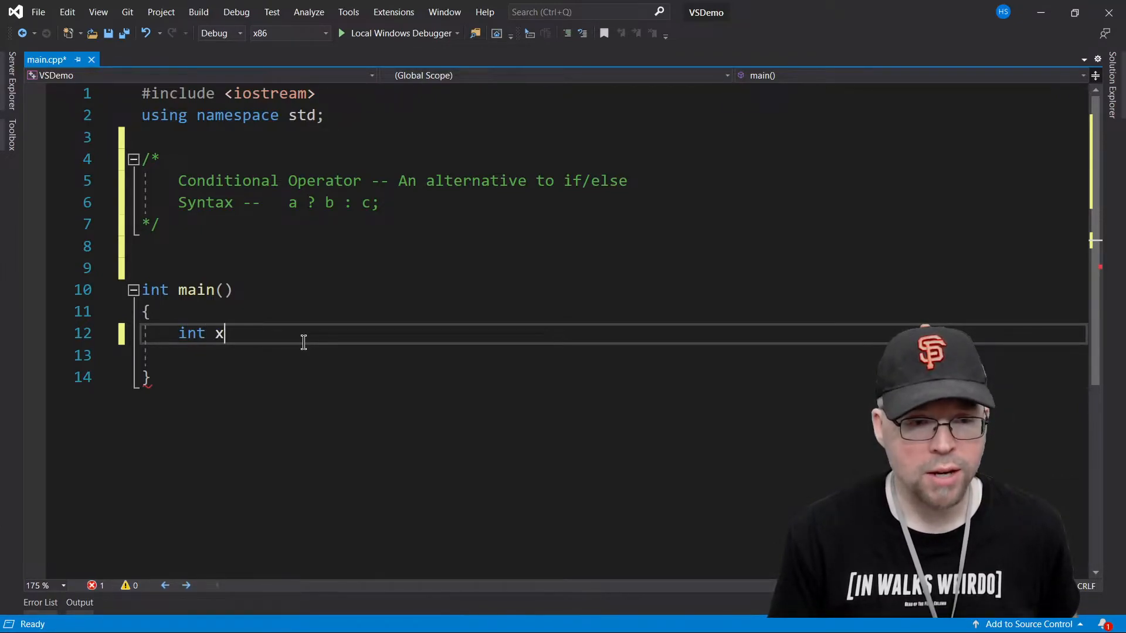
pyautogui.write(';')
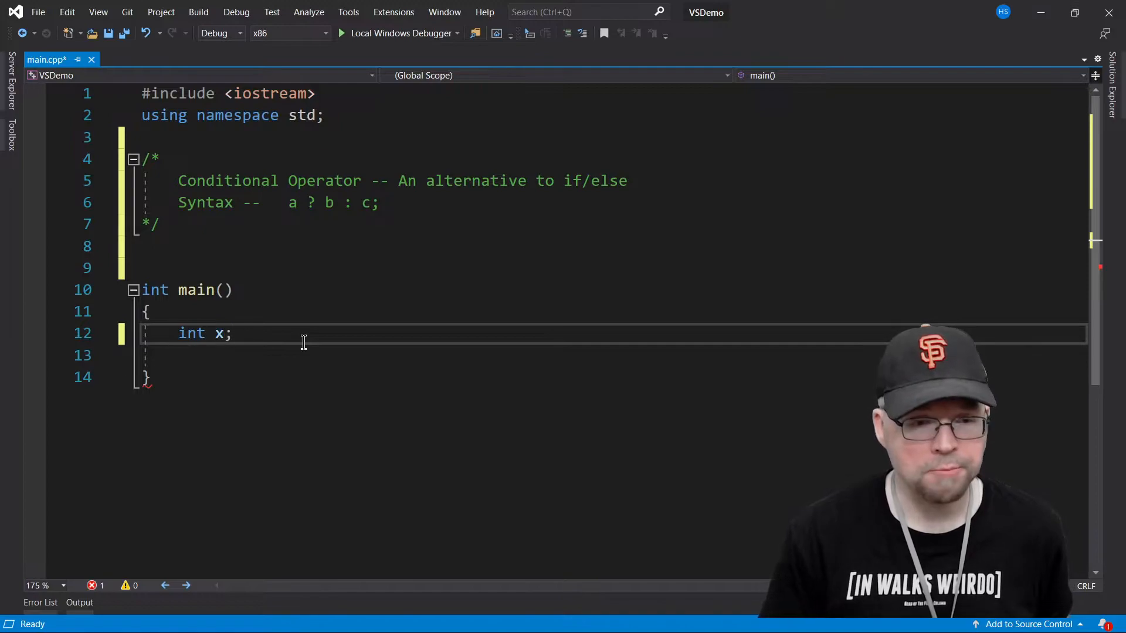
pyautogui.press('Enter')
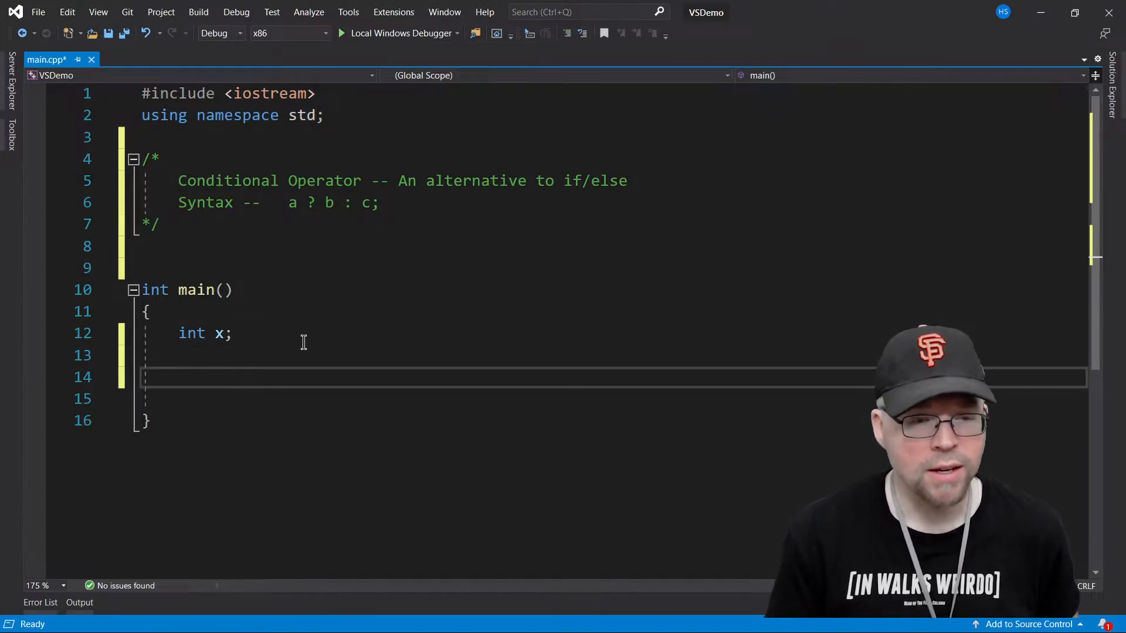
pyautogui.write('if(')
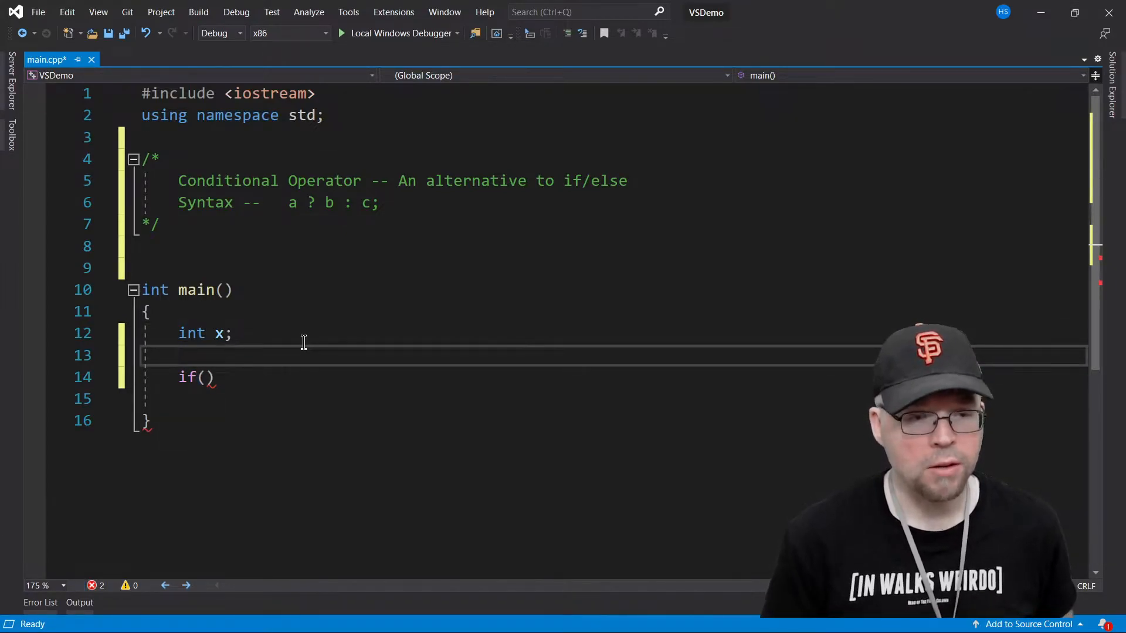
pyautogui.write('int y;')
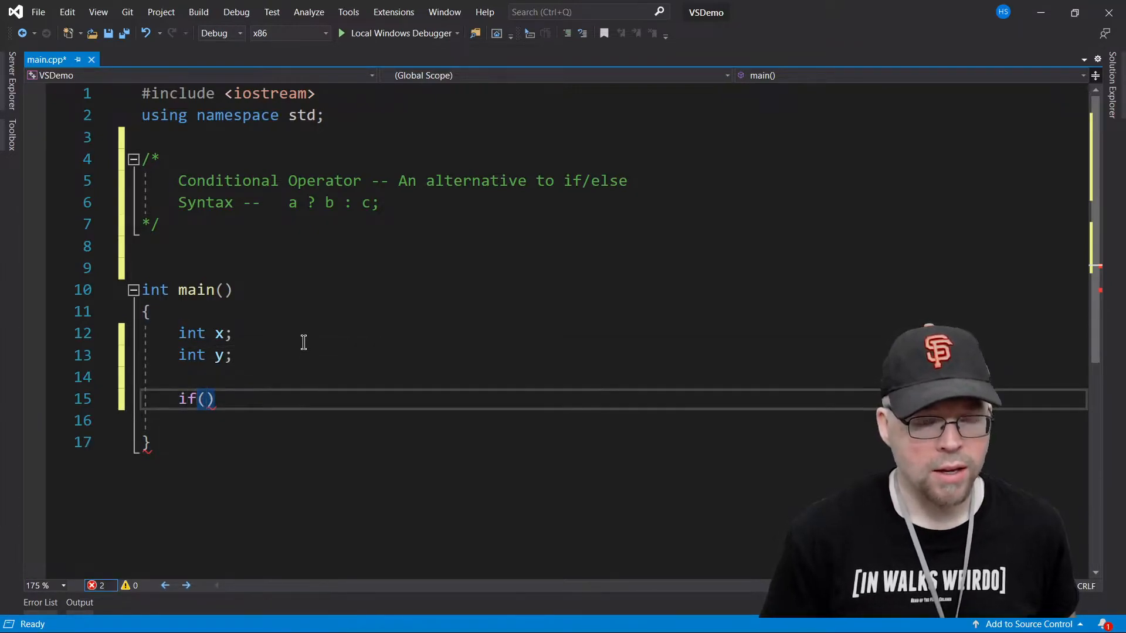
pyautogui.write('y > 0')
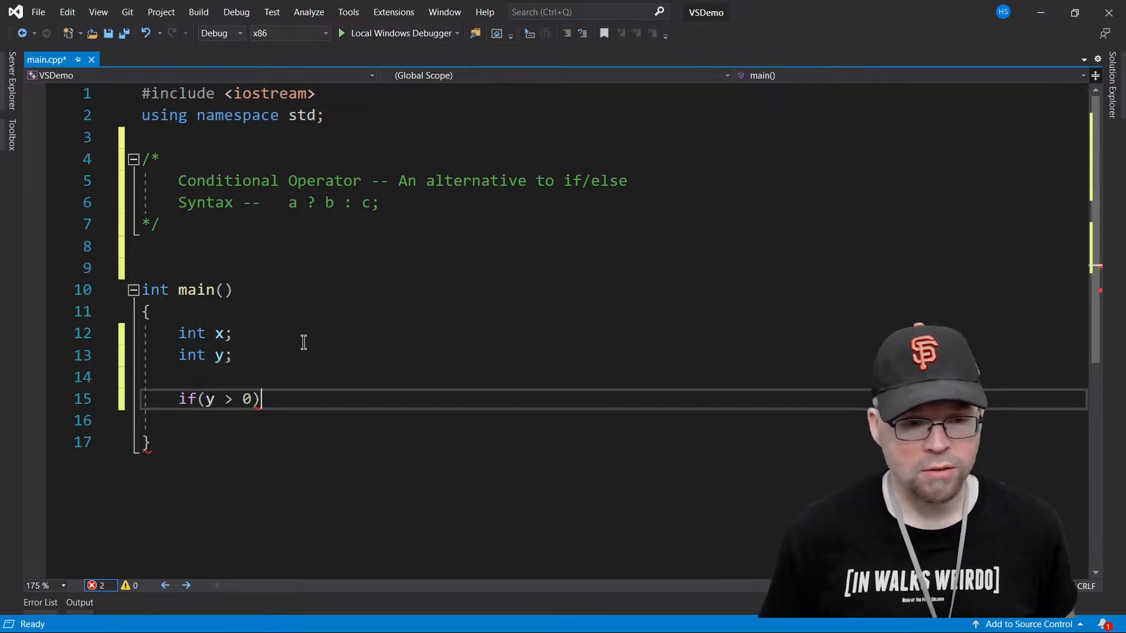
pyautogui.write('x =')
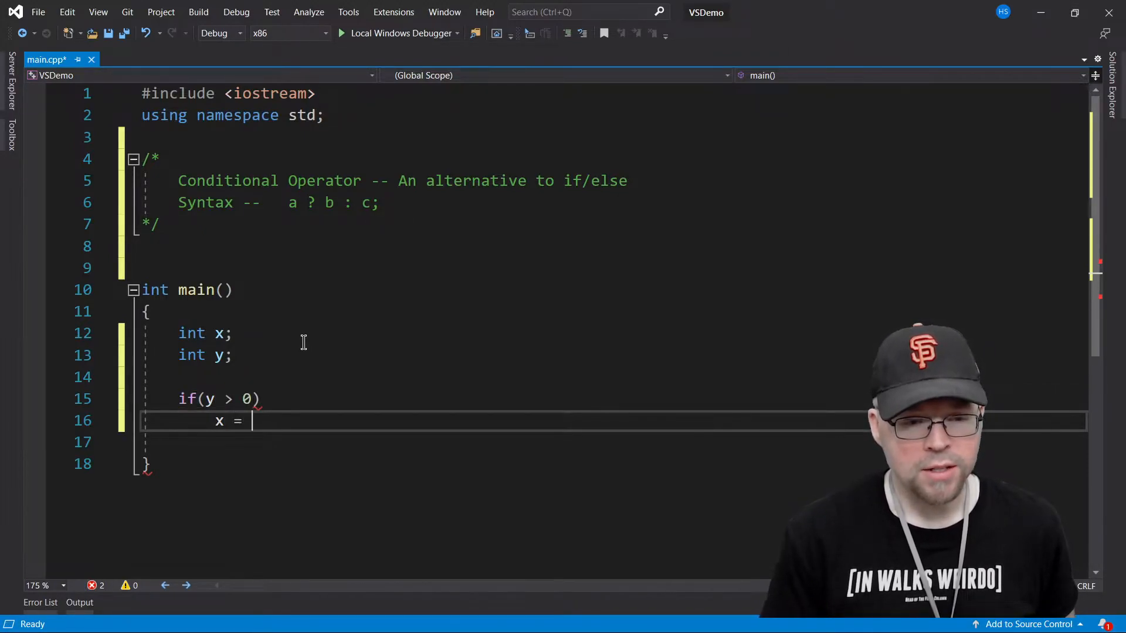
pyautogui.write('1;')
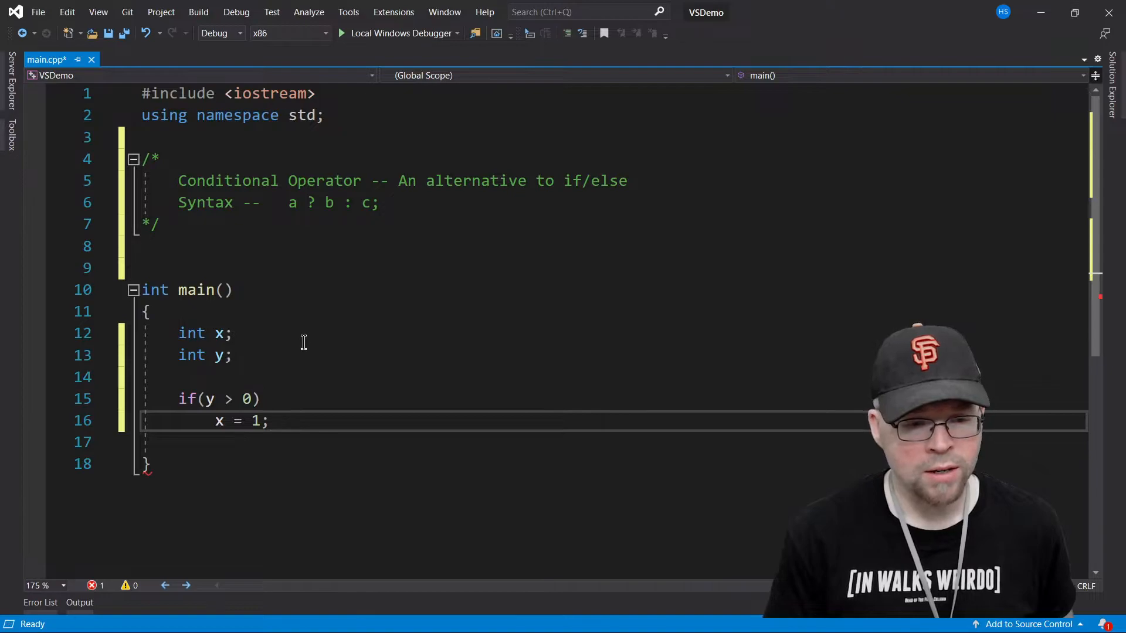
pyautogui.write('else')
pyautogui.write('x')
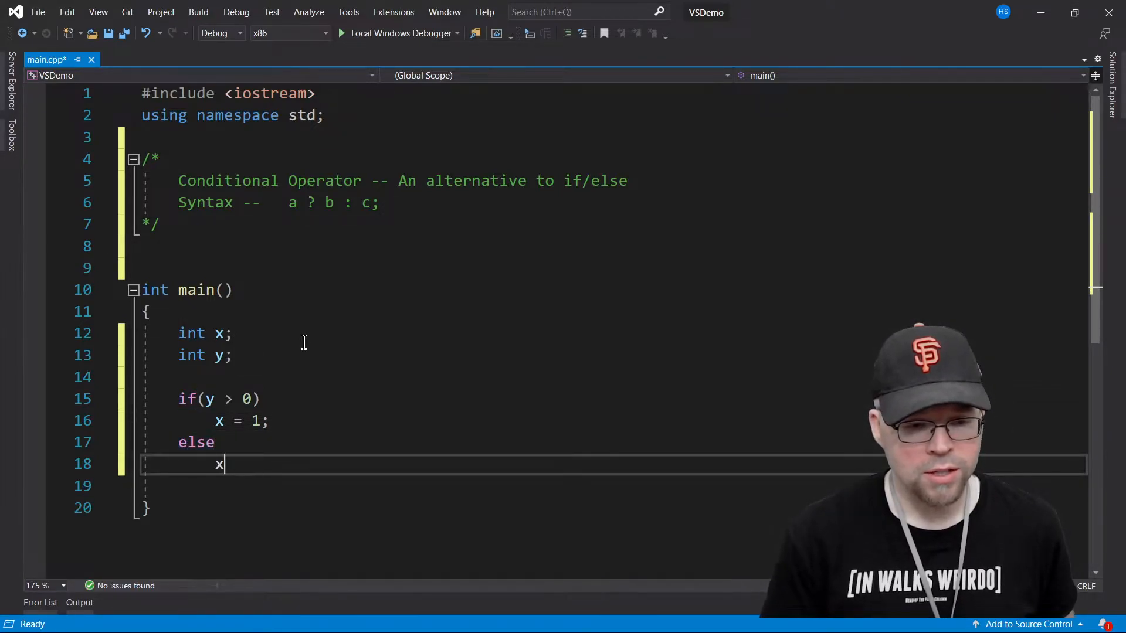
pyautogui.write('=')
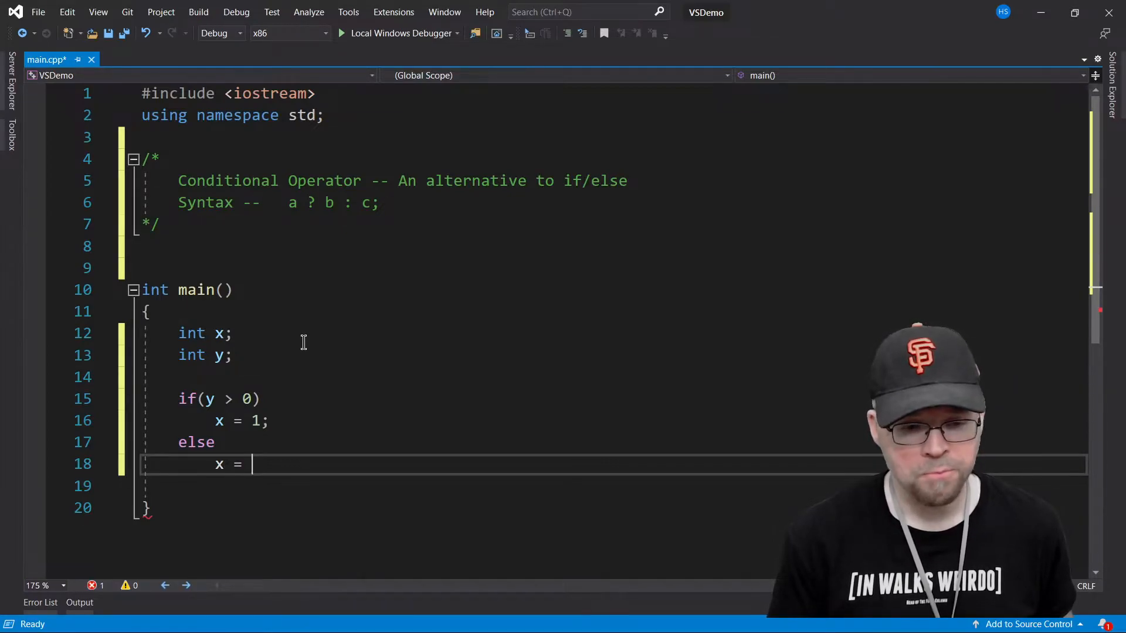
pyautogui.write('0;')
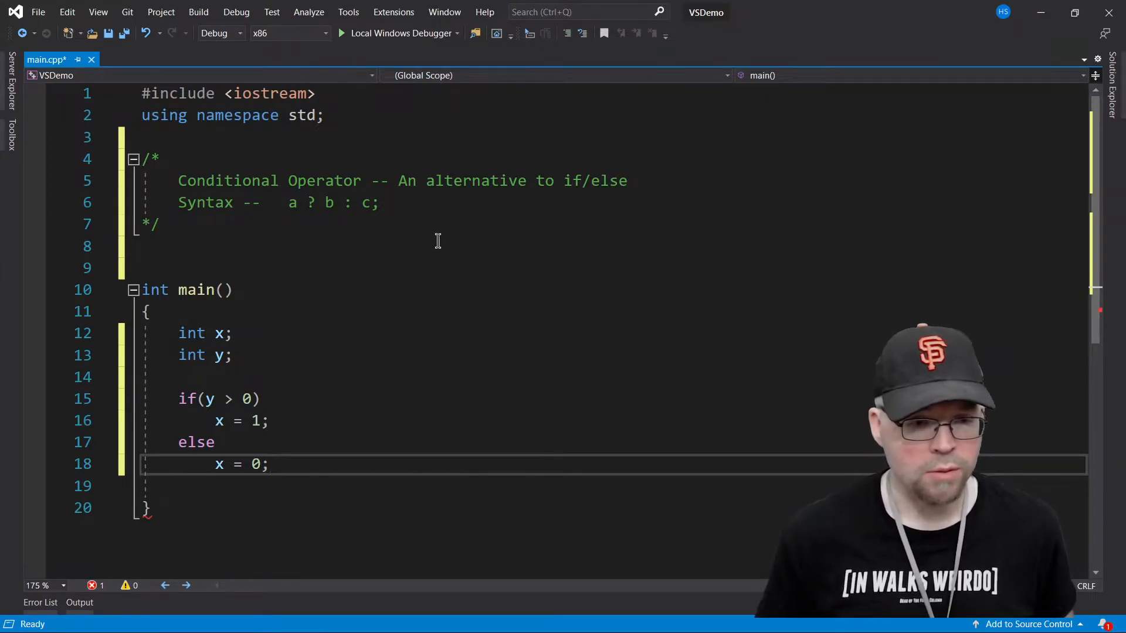
# Step: Initialise y to 5 and print x followed by endl after the if/else
pyautogui.click(227, 354)
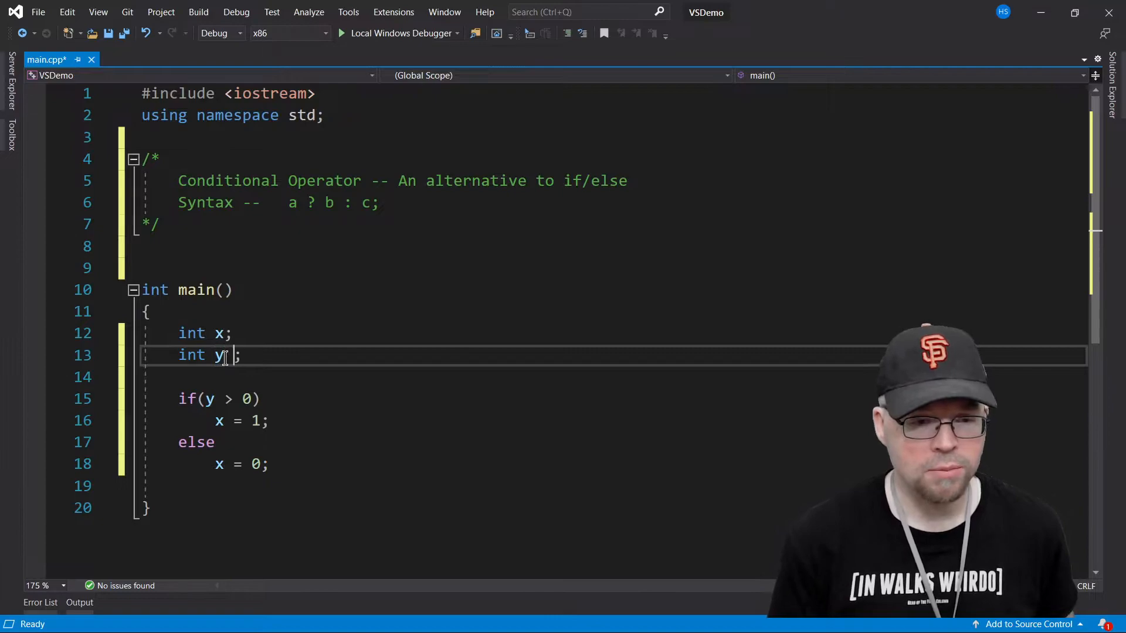
pyautogui.write('= 5;')
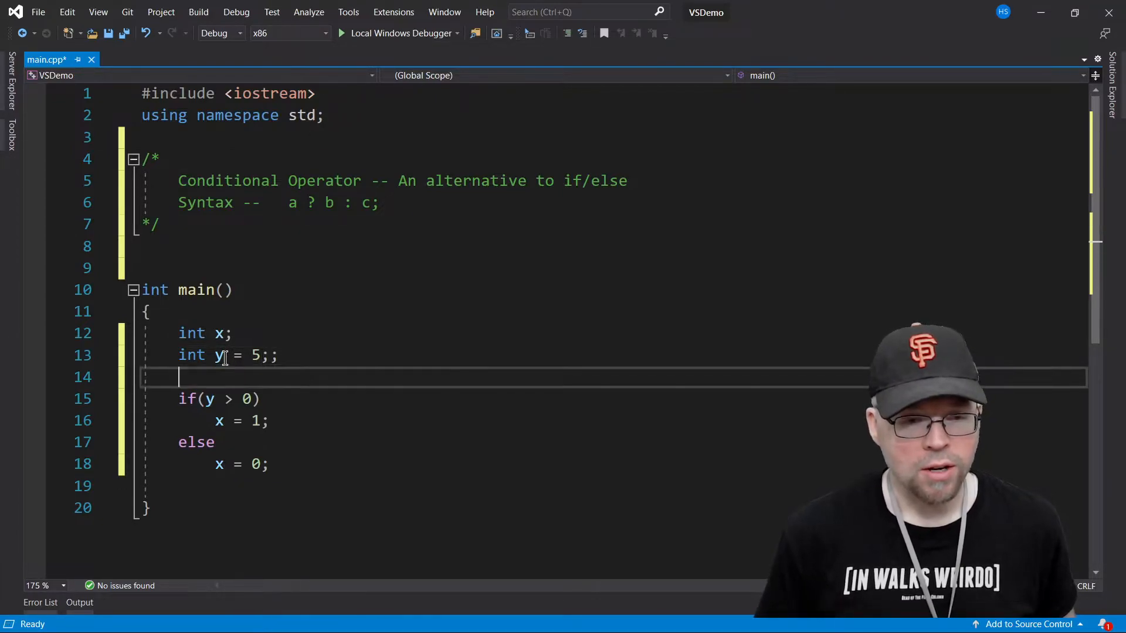
pyautogui.write('co')
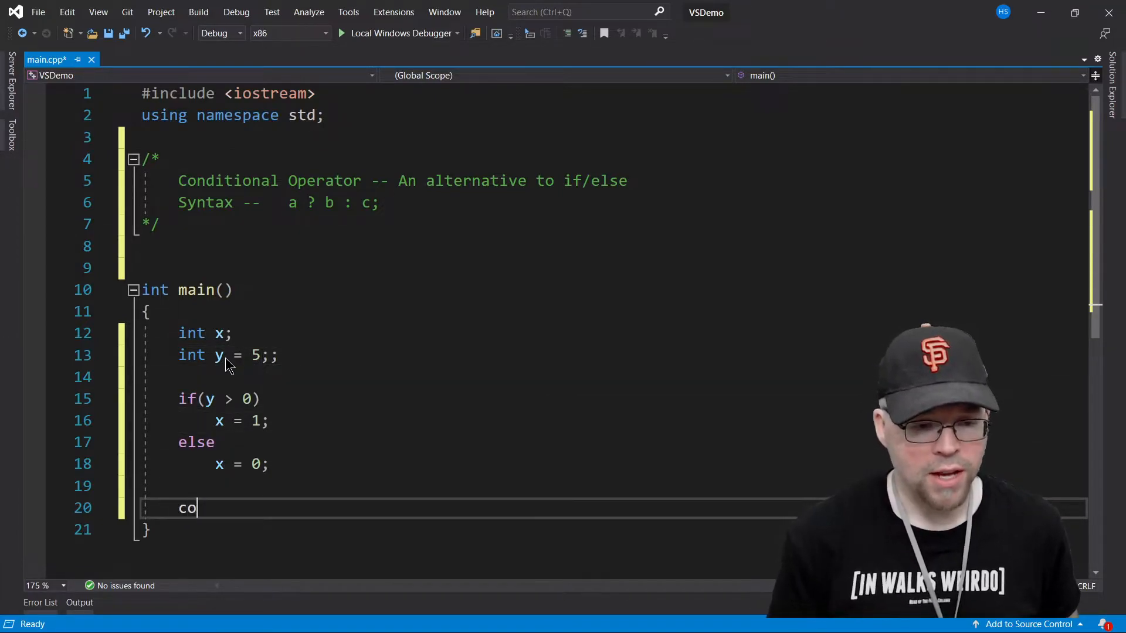
pyautogui.write('ut <<')
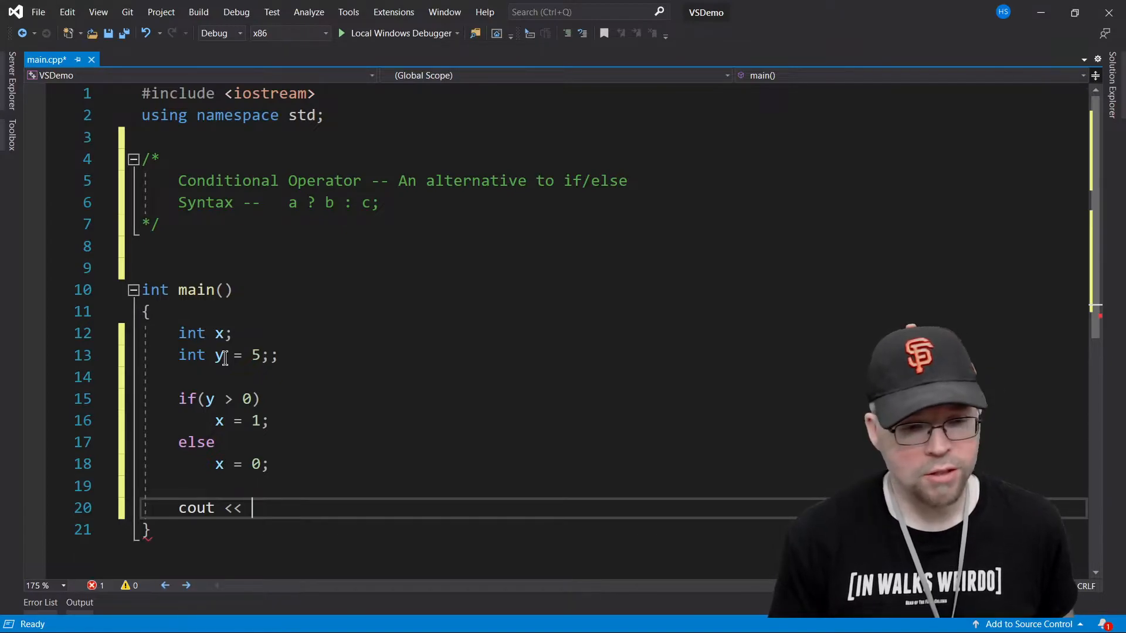
pyautogui.write('x << end')
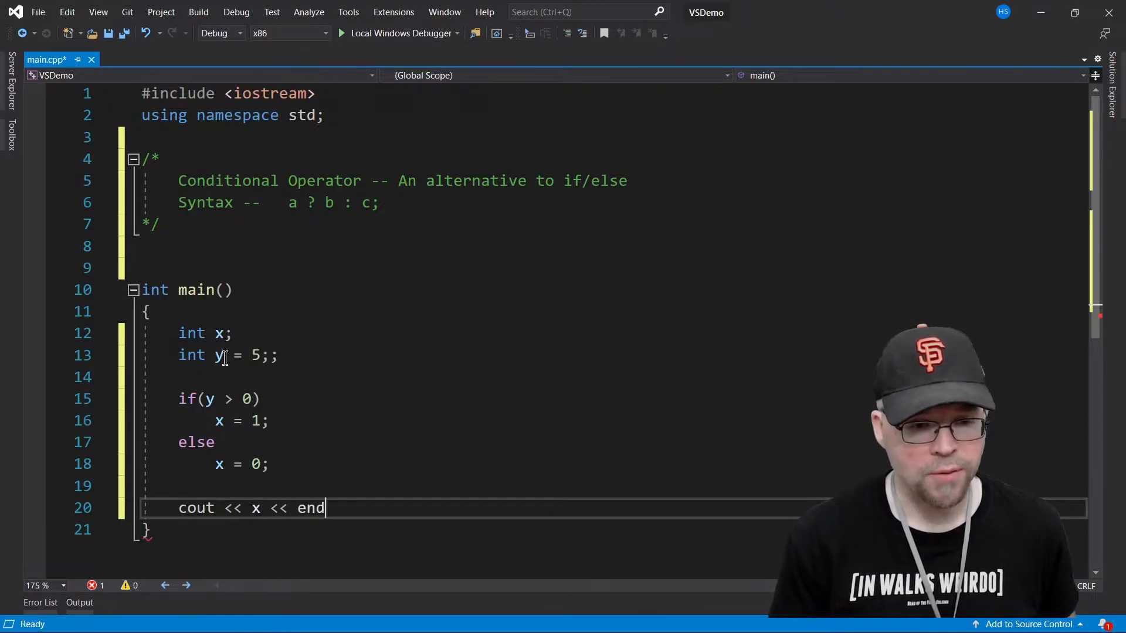
pyautogui.write('l;')
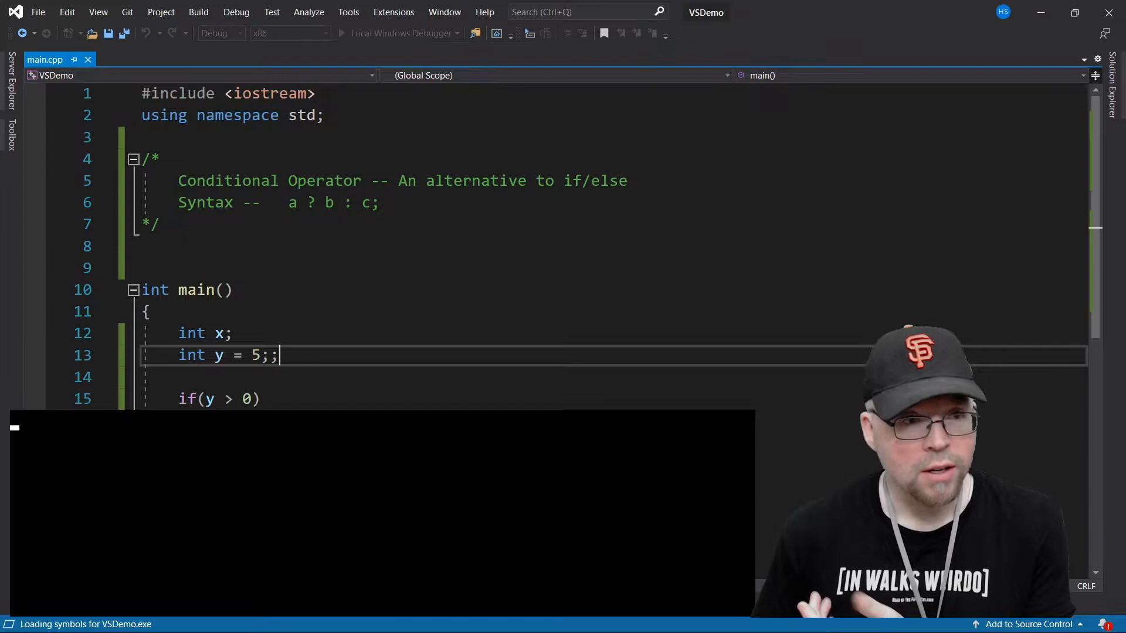
# Step: Run the program from the toolbar and return to the if/else code
pyautogui.click(399, 33)
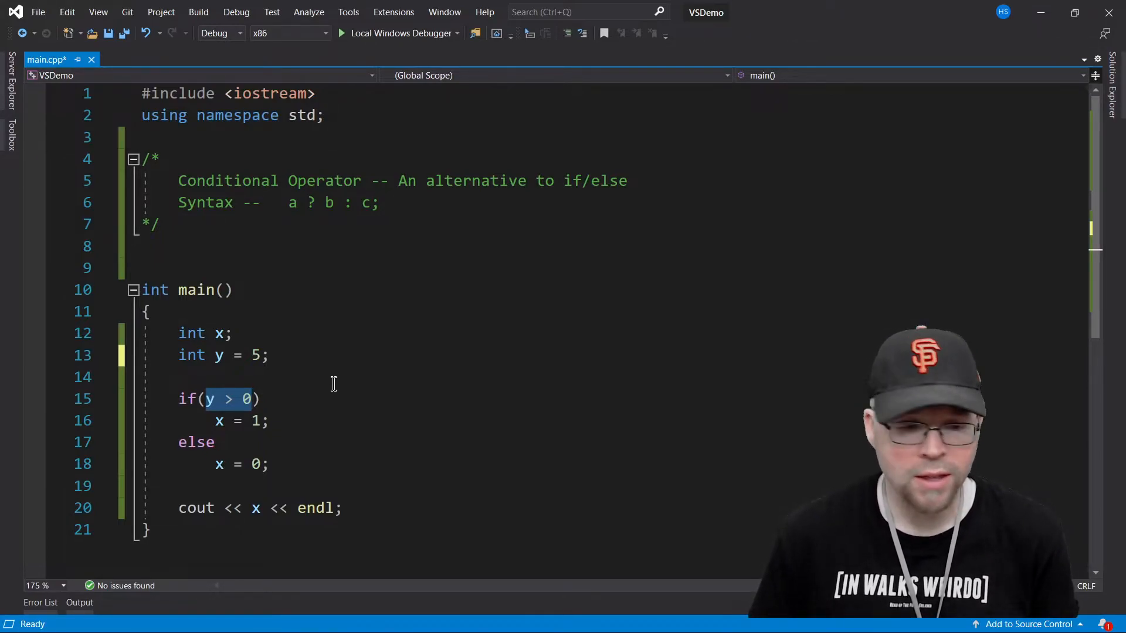
pyautogui.click(289, 203)
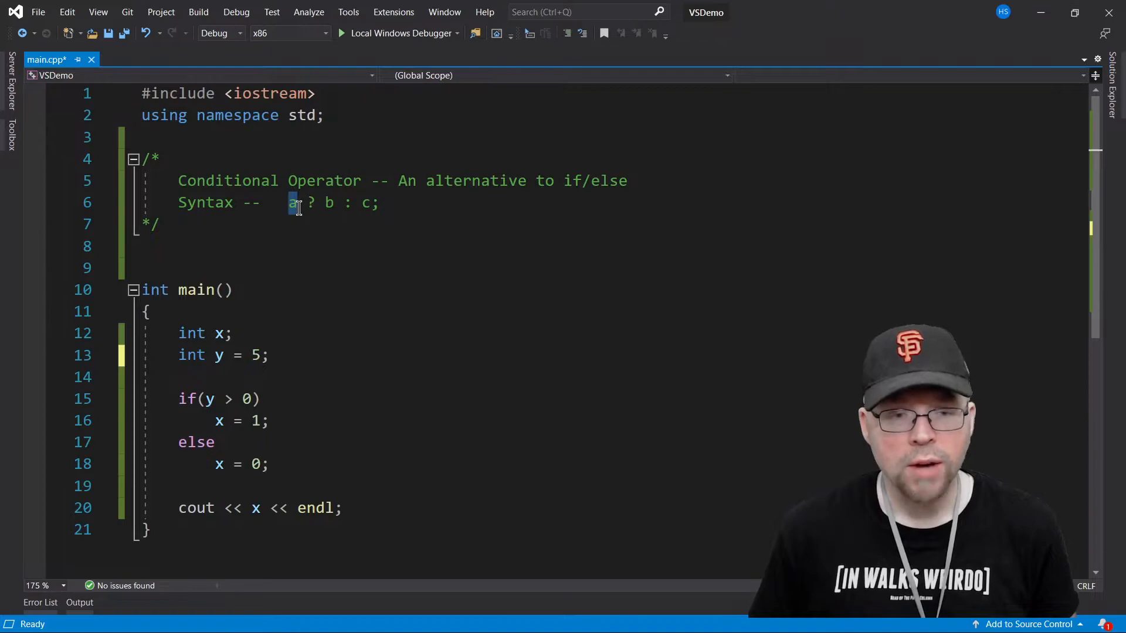
pyautogui.click(331, 203)
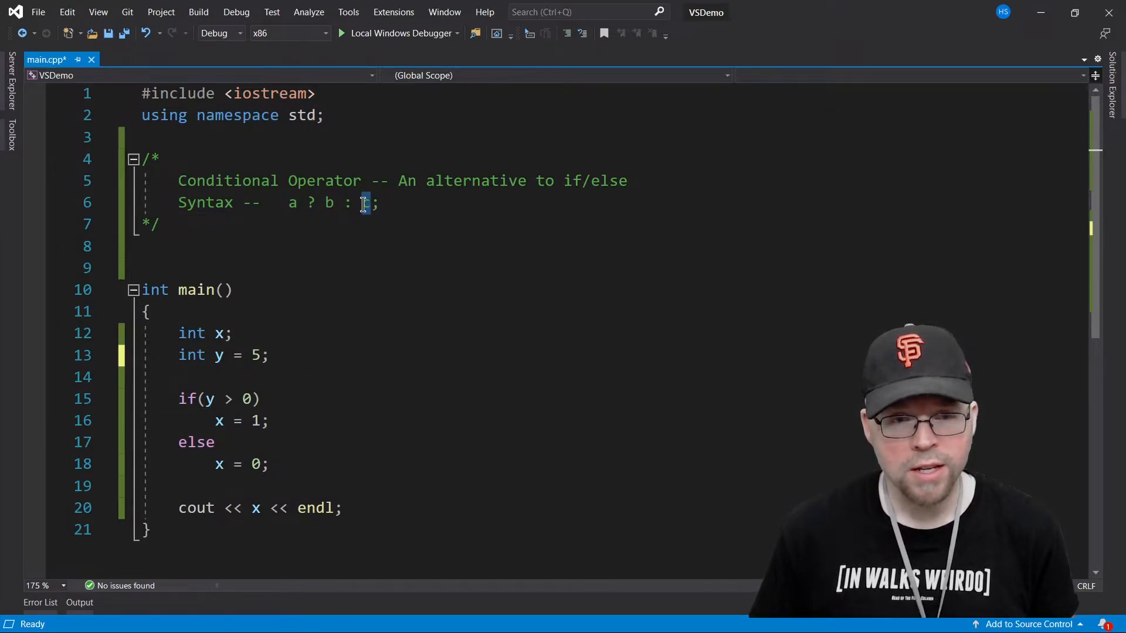
pyautogui.write('c')
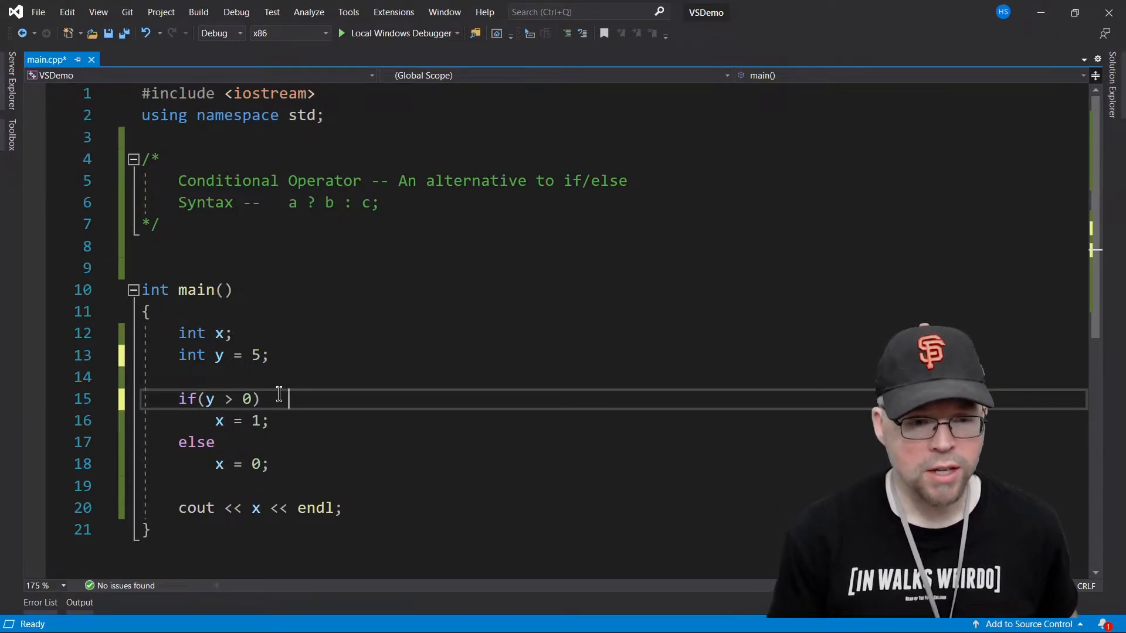
# Step: Label the condition, x = 1 and x = 0 lines // a, // b, // c and begin a comment marker below
pyautogui.write('// a')
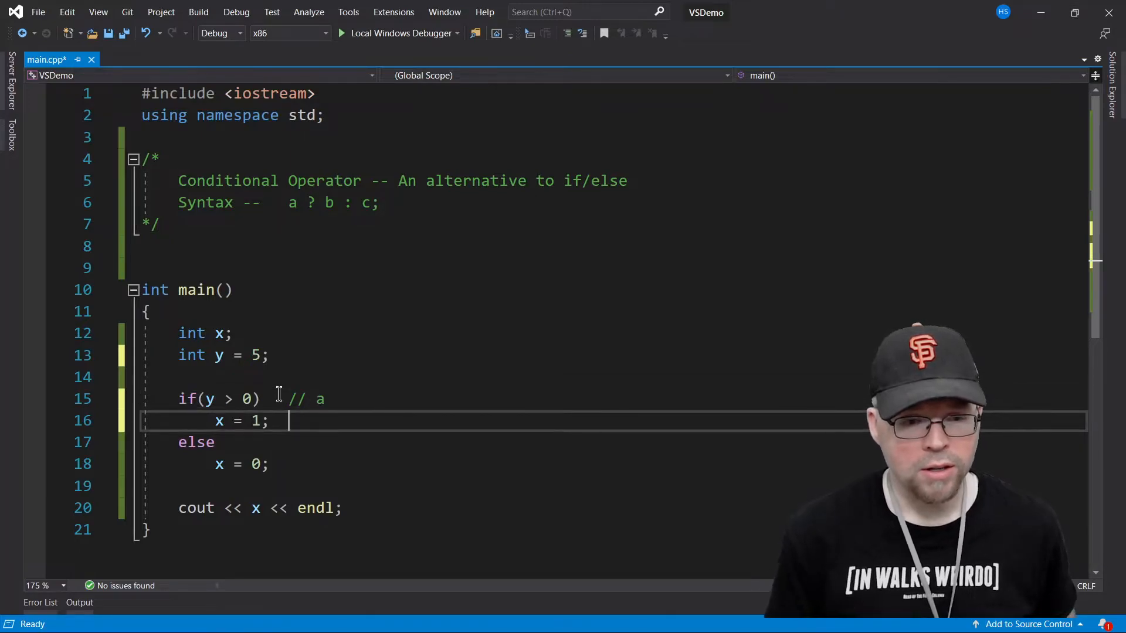
pyautogui.write('// b')
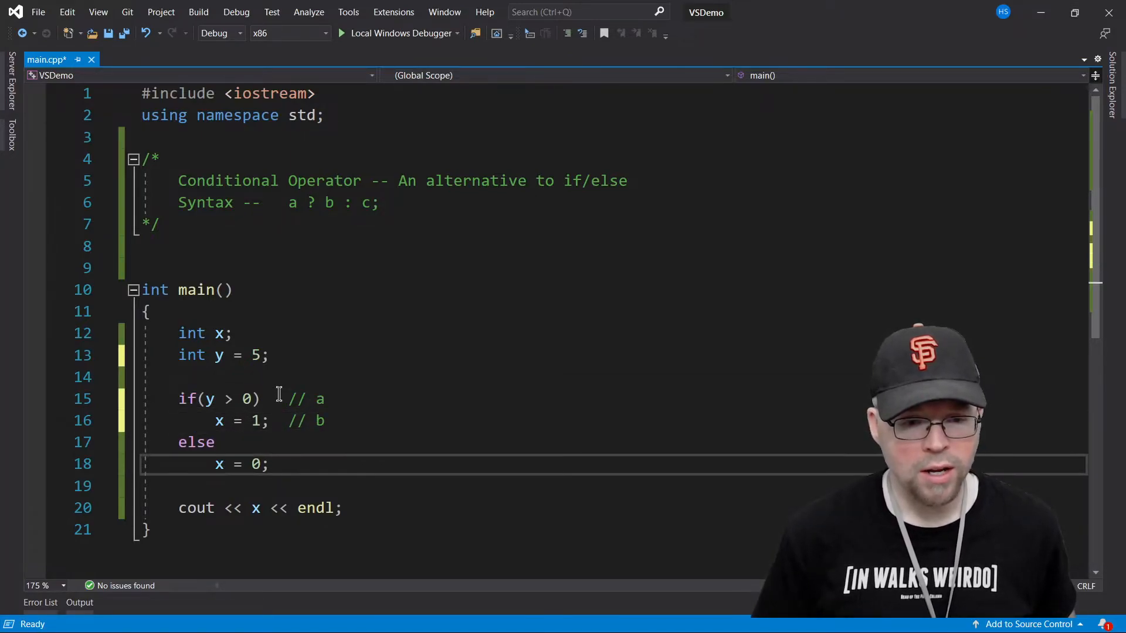
pyautogui.write('// c')
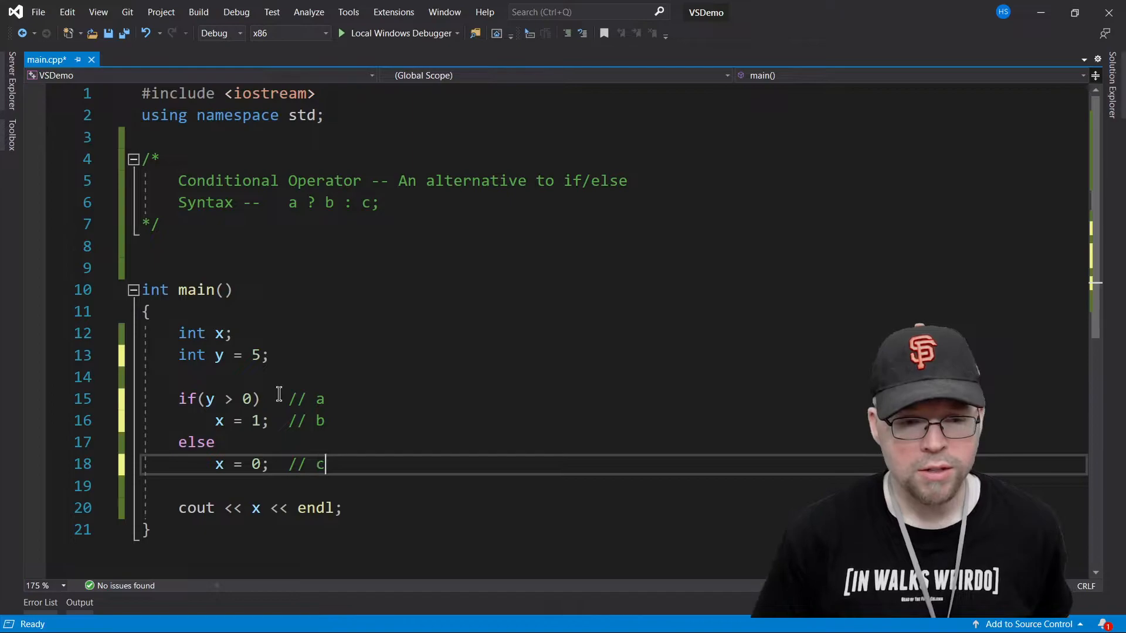
pyautogui.press('enter')
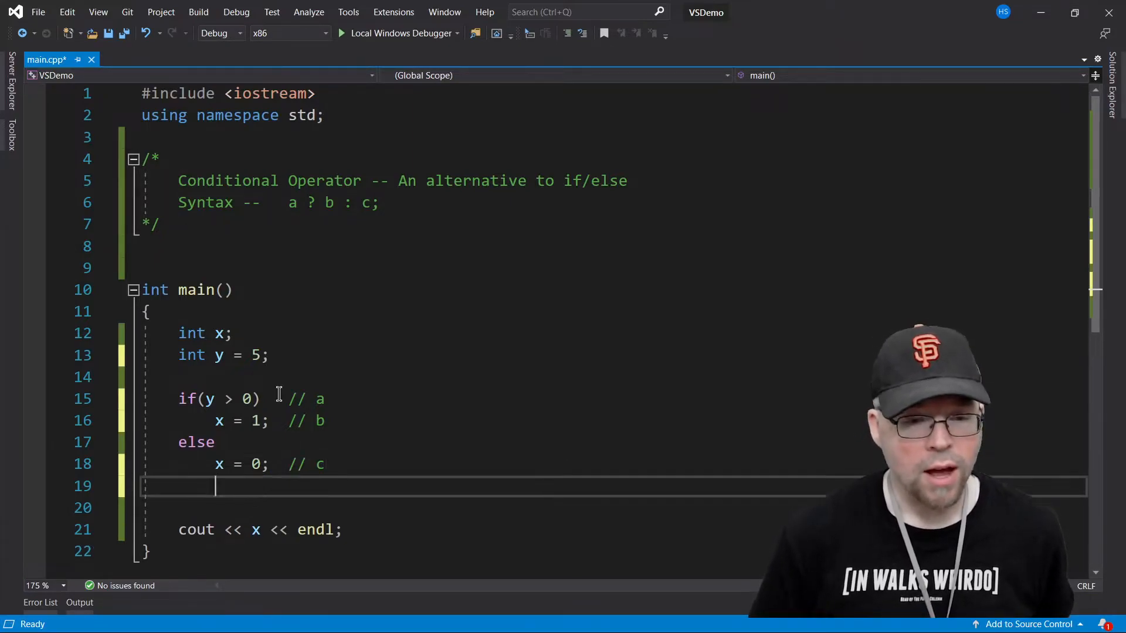
pyautogui.press('enter')
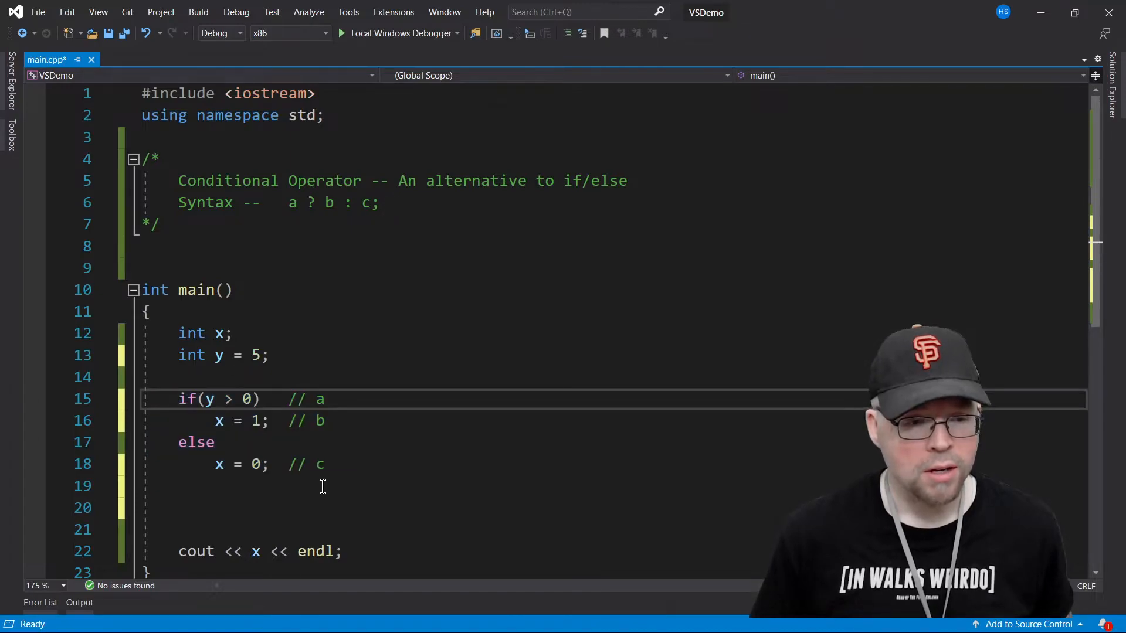
pyautogui.write('/*')
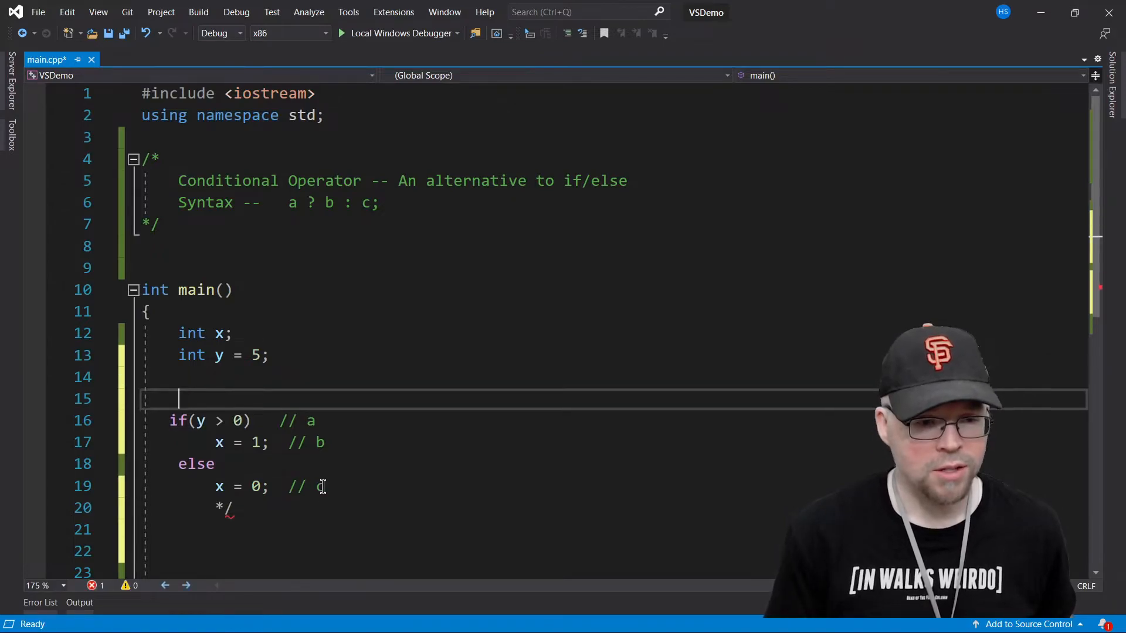
# Step: Wrap the labelled if/else block in a /* */ multi-line comment
pyautogui.write('/*')
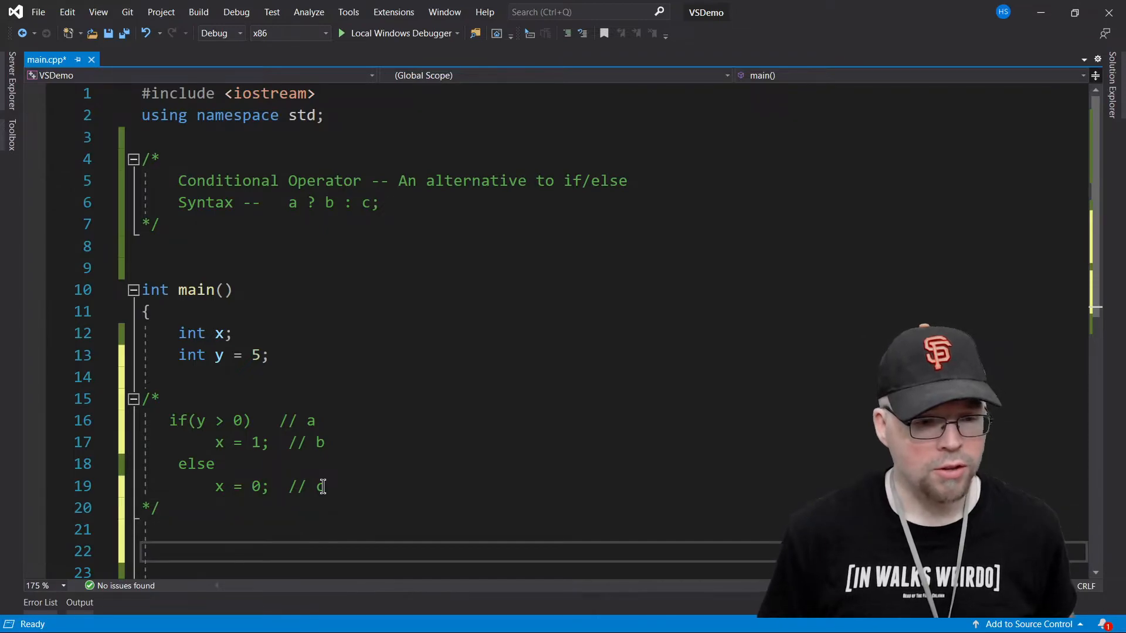
pyautogui.scroll(-3)
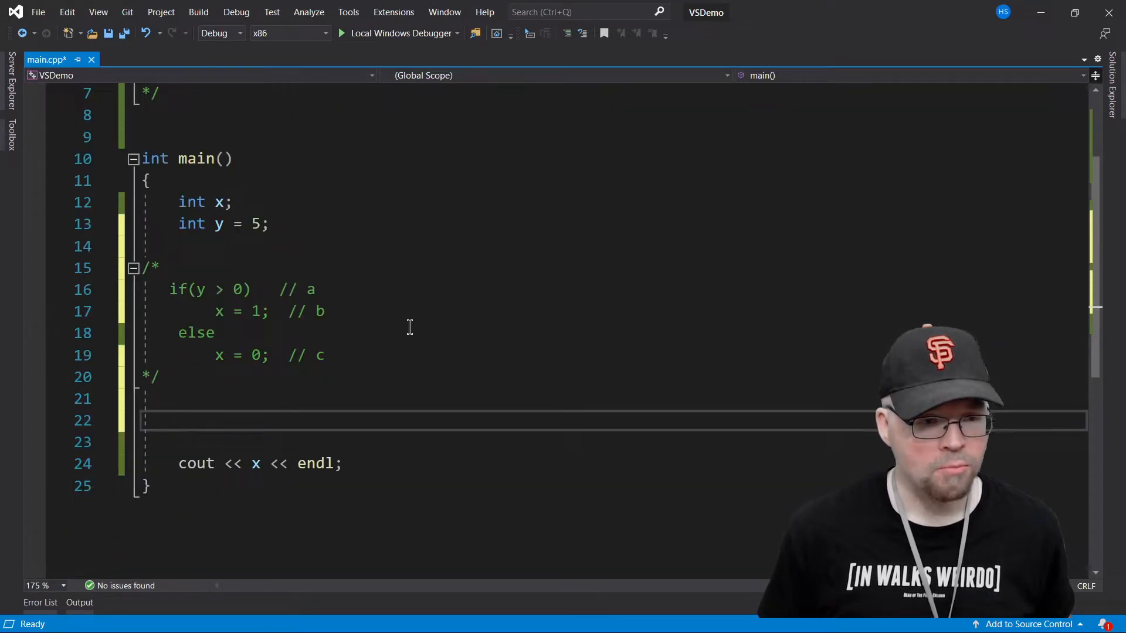
# Step: Assign x = y > 0 ? 1 : 0; below the commented-out block
pyautogui.write('x =')
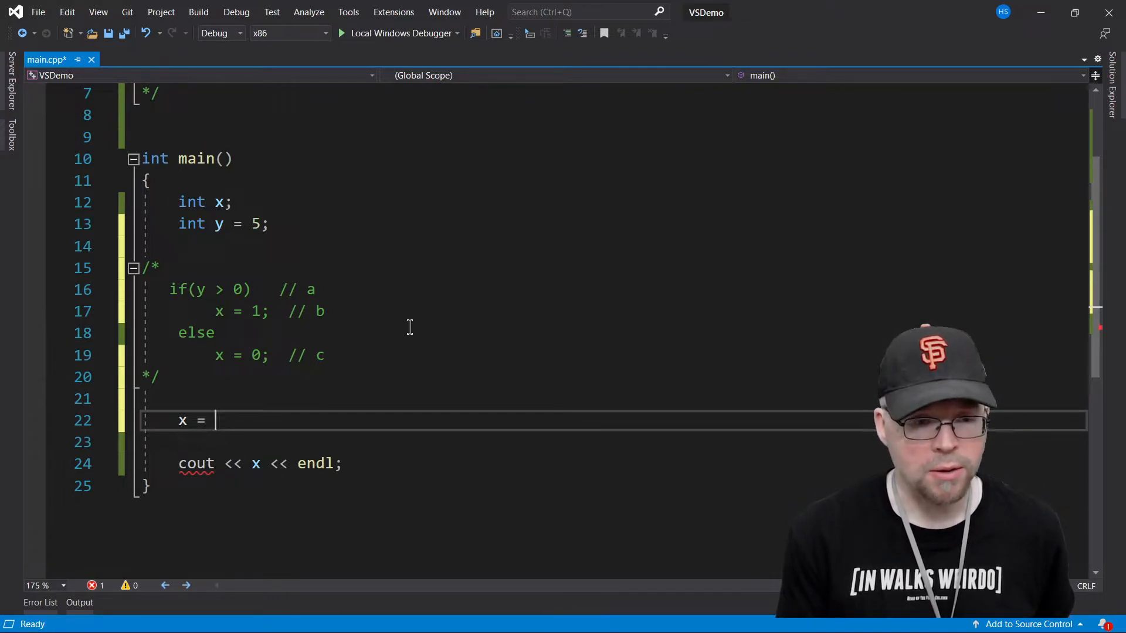
pyautogui.write('y > 0 ?')
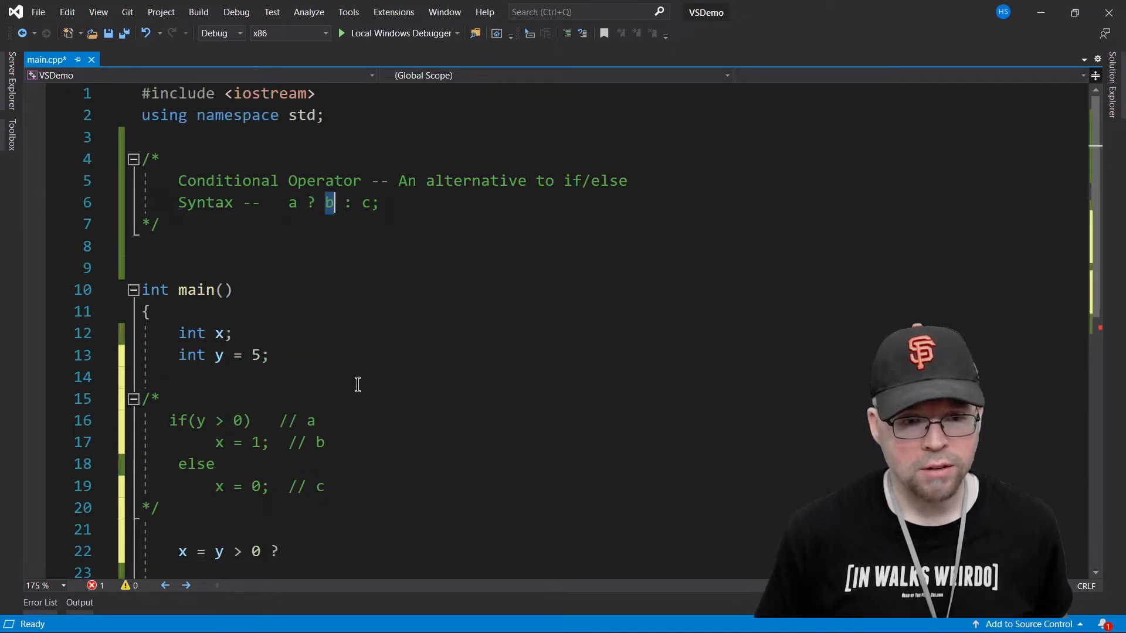
pyautogui.scroll(-3)
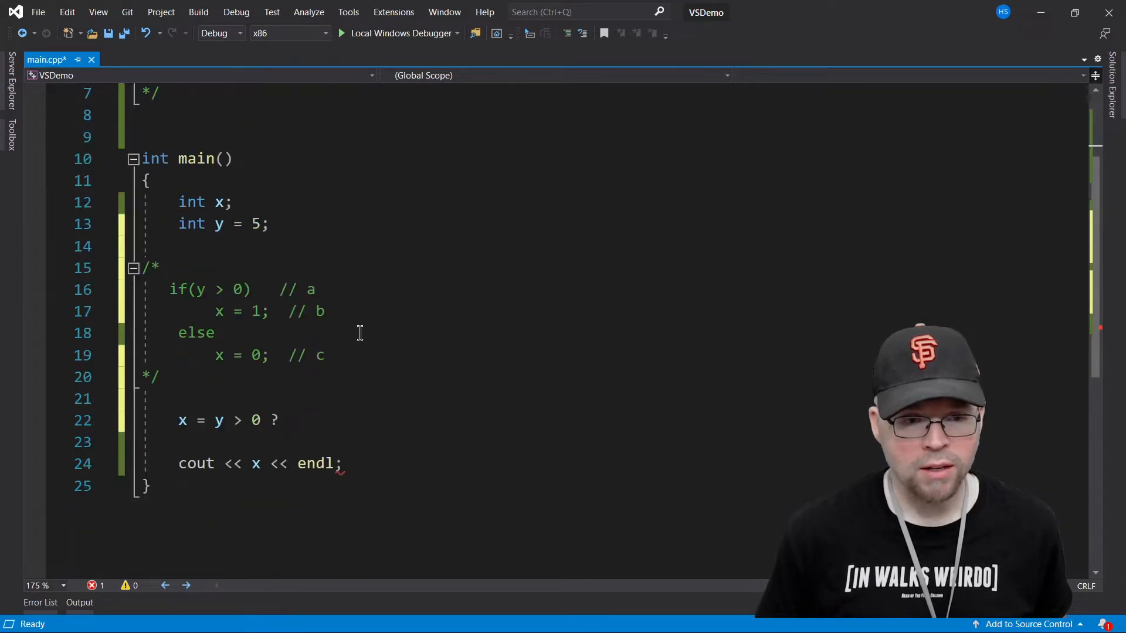
pyautogui.click(201, 289)
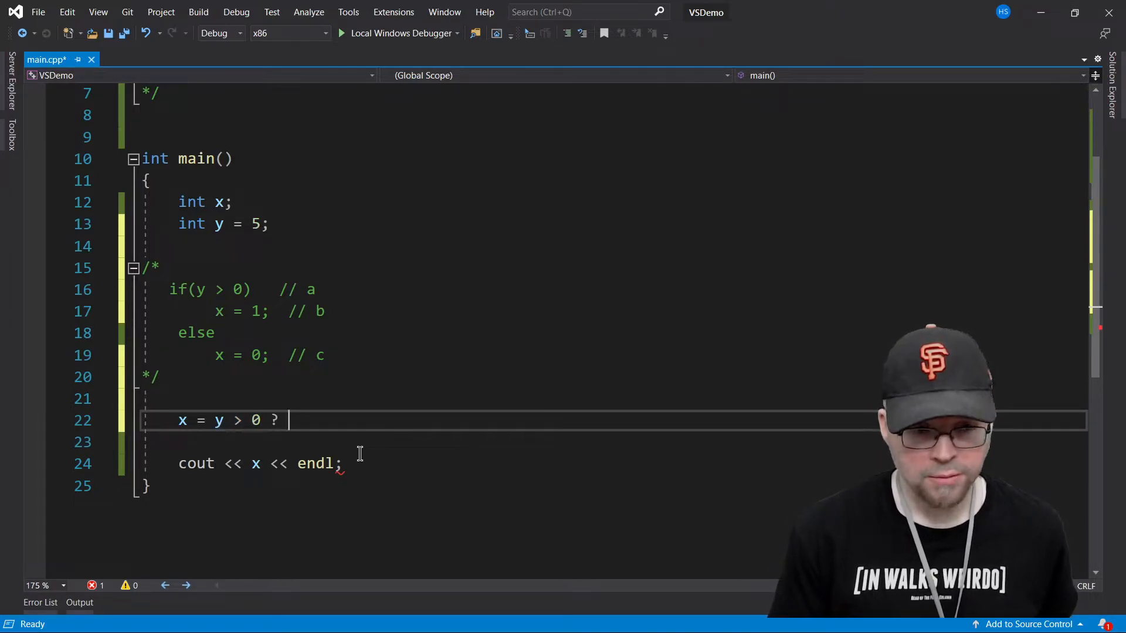
pyautogui.write('1 :')
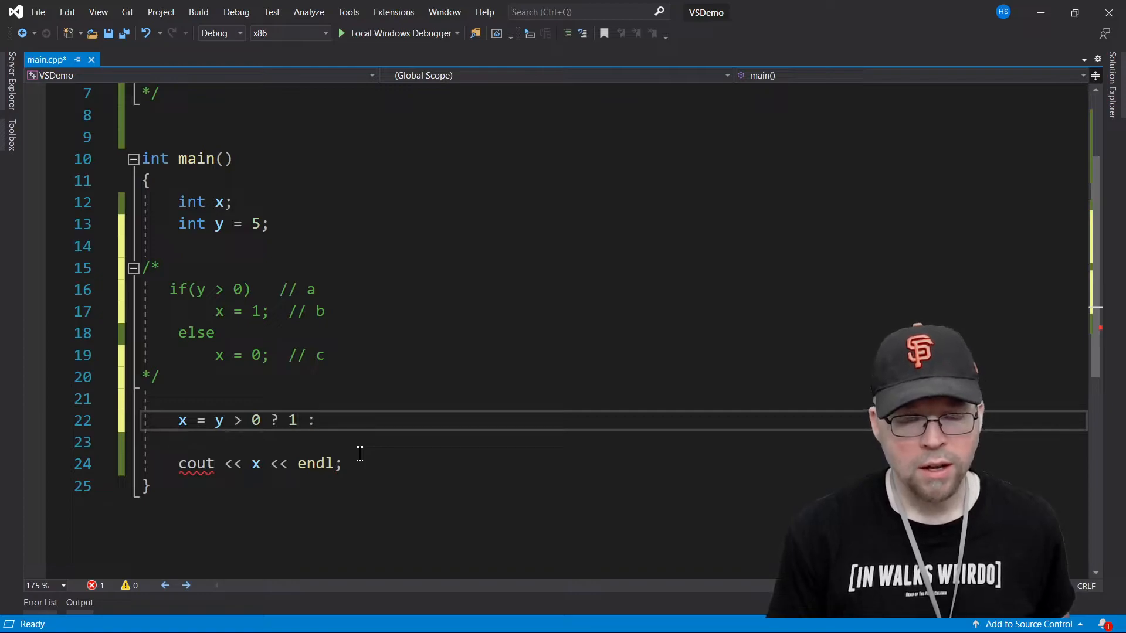
pyautogui.write('0;')
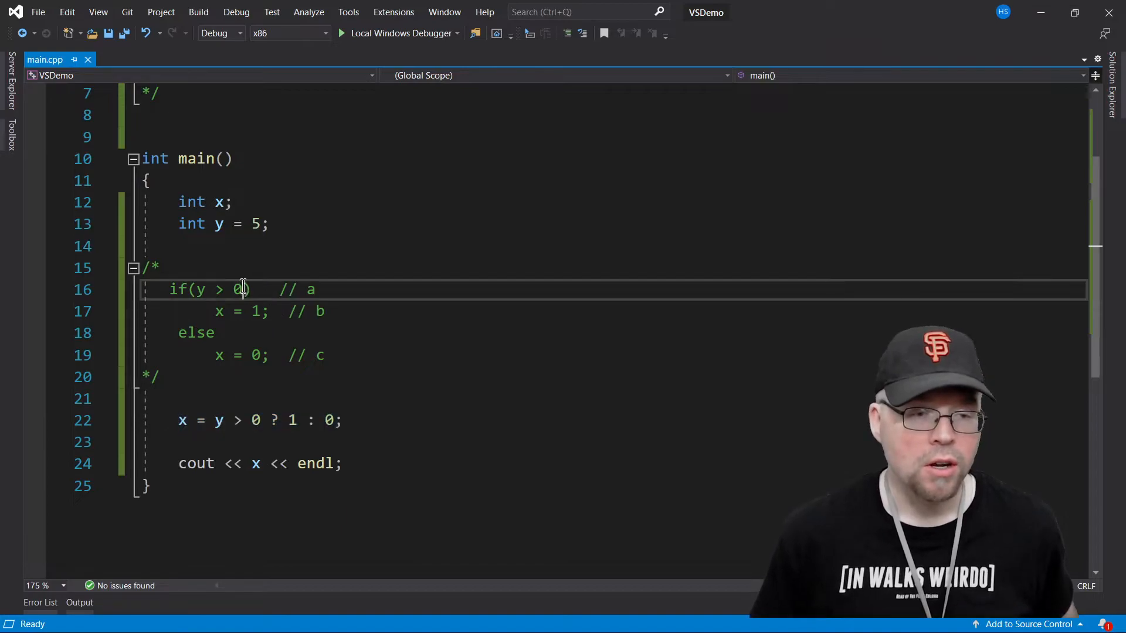
# Step: Replace y's initial value 5 with -1
pyautogui.doubleClick(258, 223)
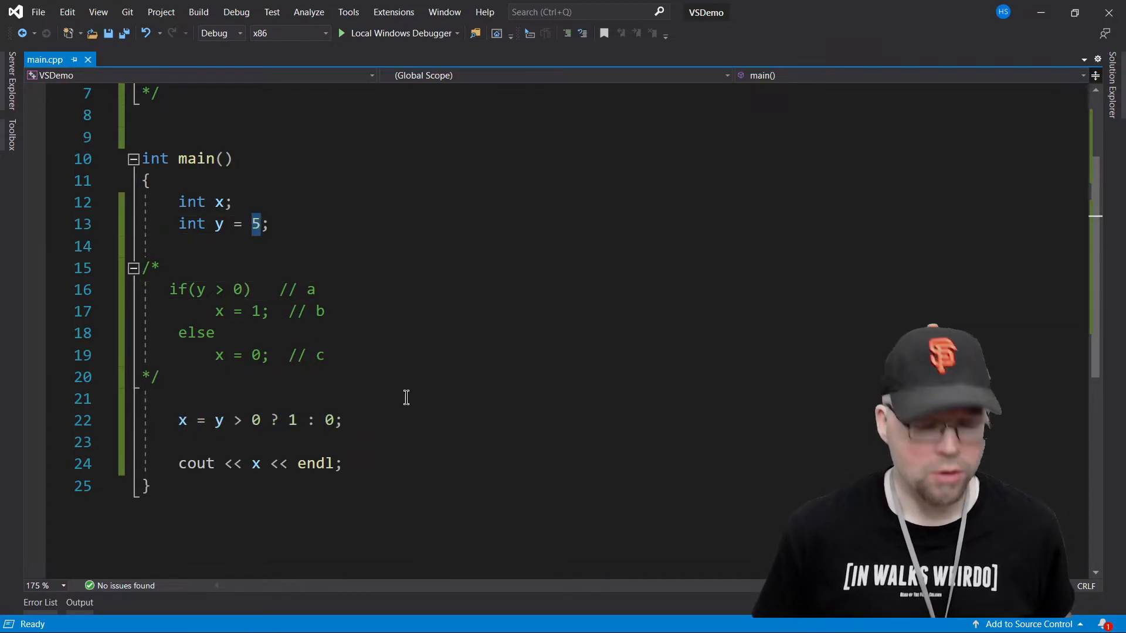
pyautogui.write('-1')
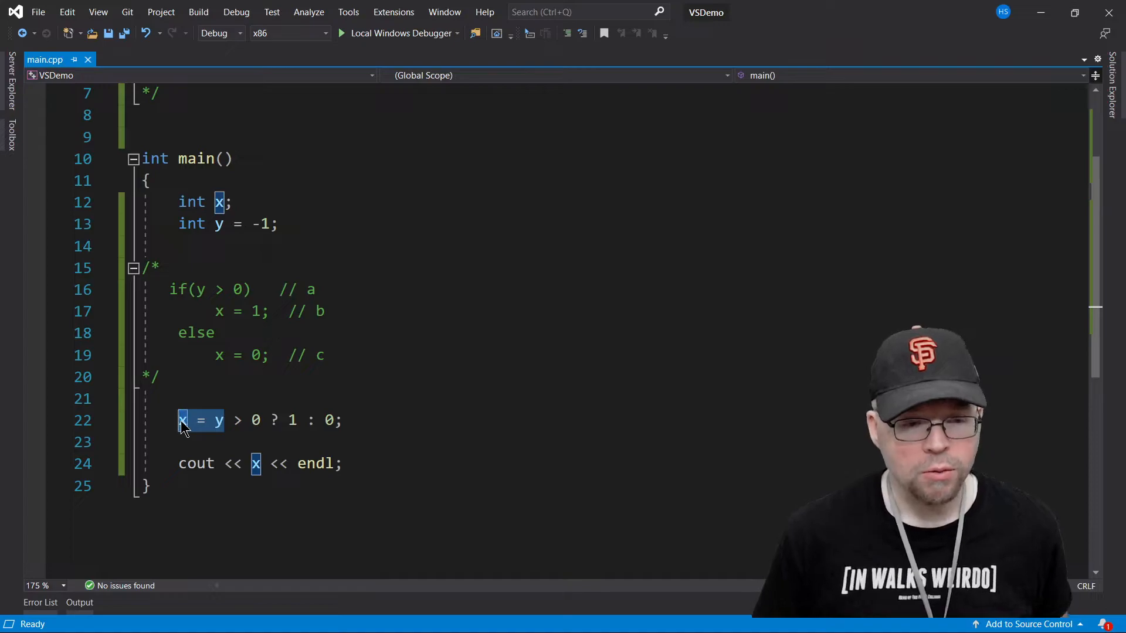
# Step: Remove the x = y > 0 ? 1 : 0; assignment, leaving an empty line above cout
pyautogui.press('Delete')
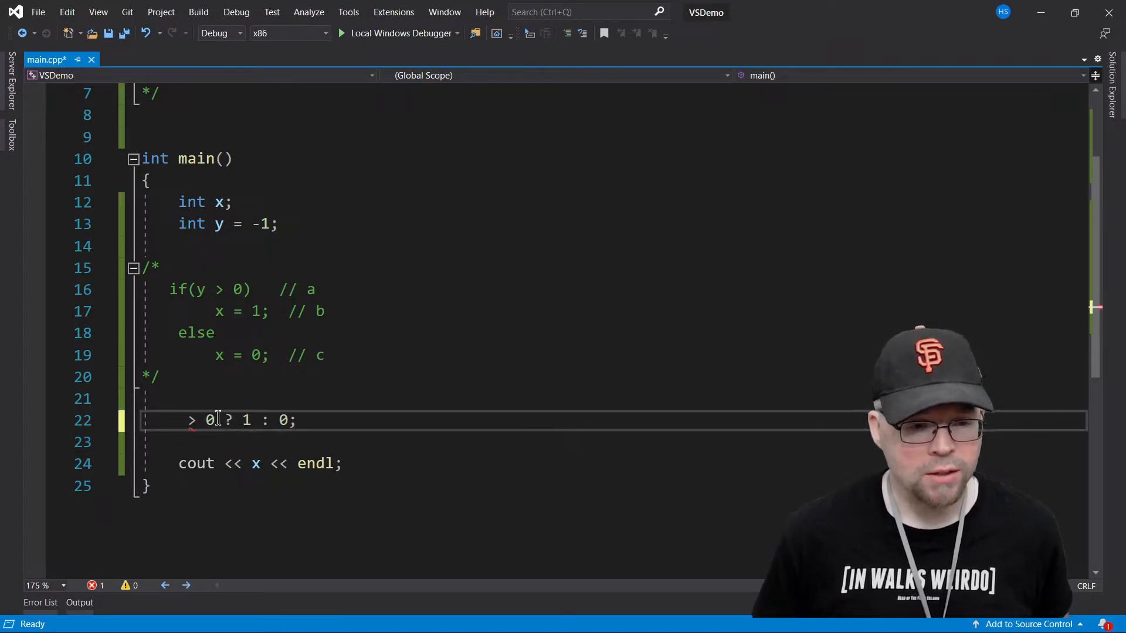
pyautogui.write('y')
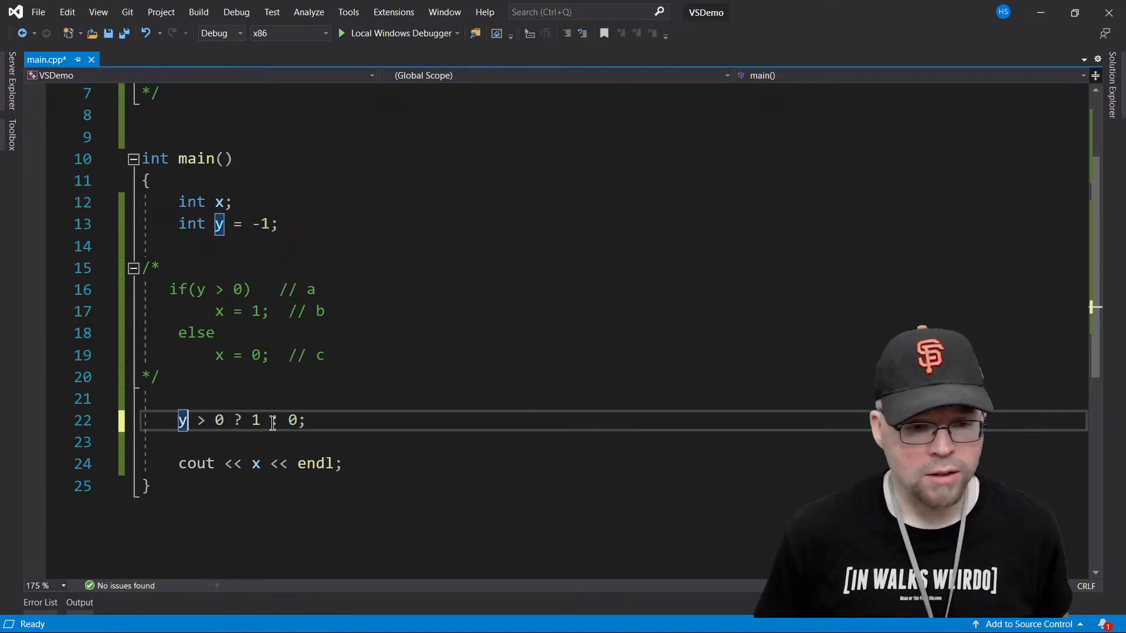
pyautogui.write('x =')
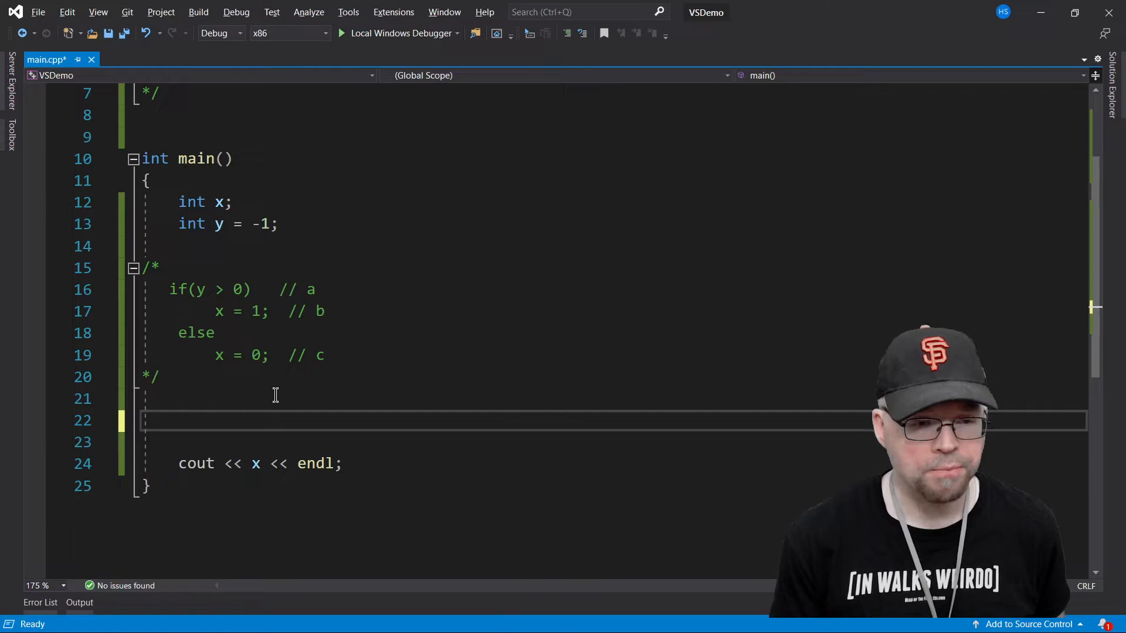
# Step: Replace the cout that prints x with one ending in << ", Hank!";
pyautogui.write('cout')
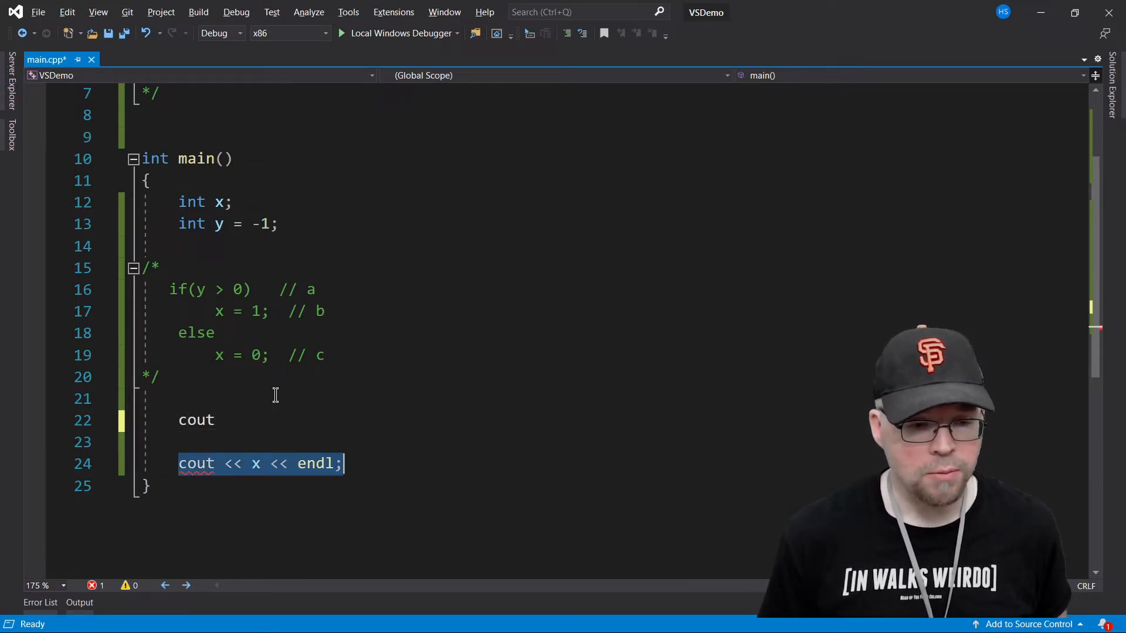
pyautogui.press('Delete')
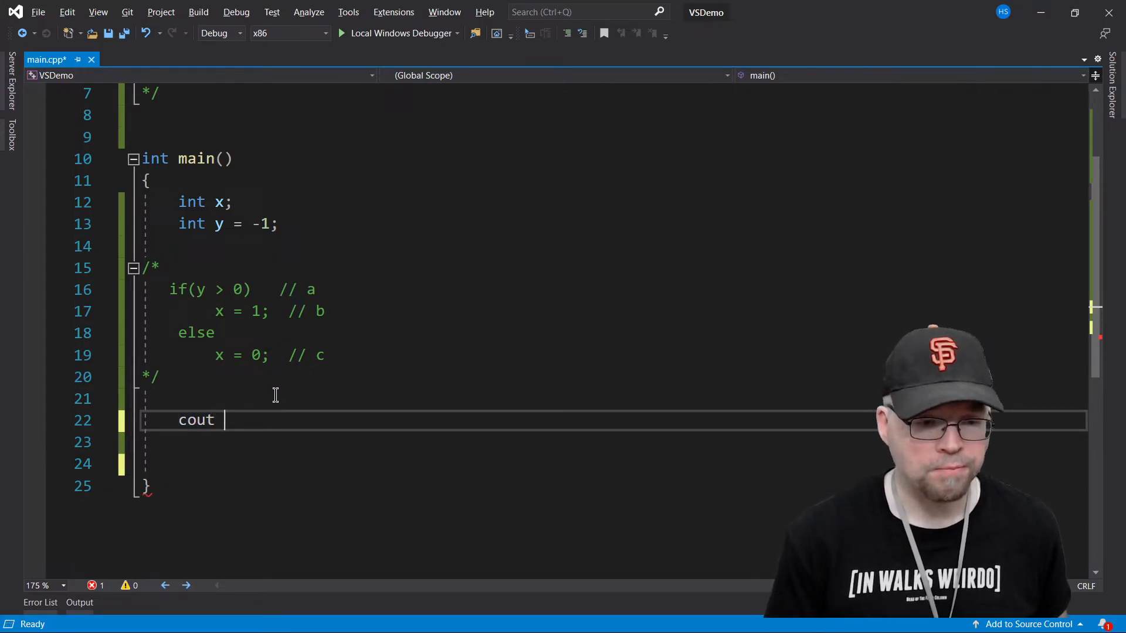
pyautogui.write('<< << ""')
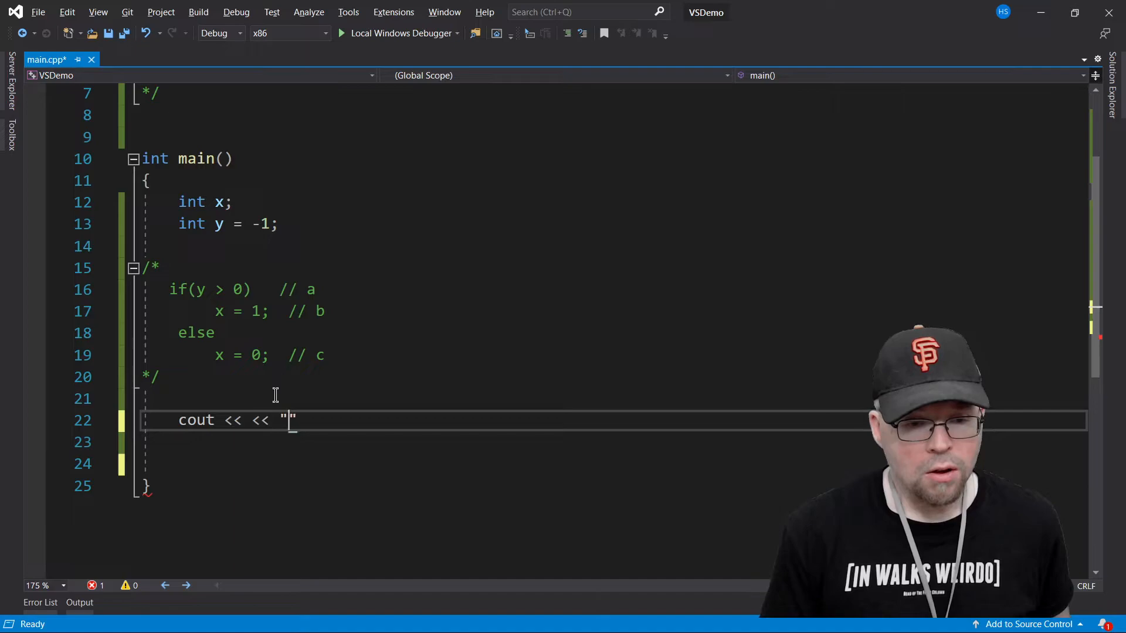
pyautogui.write(',')
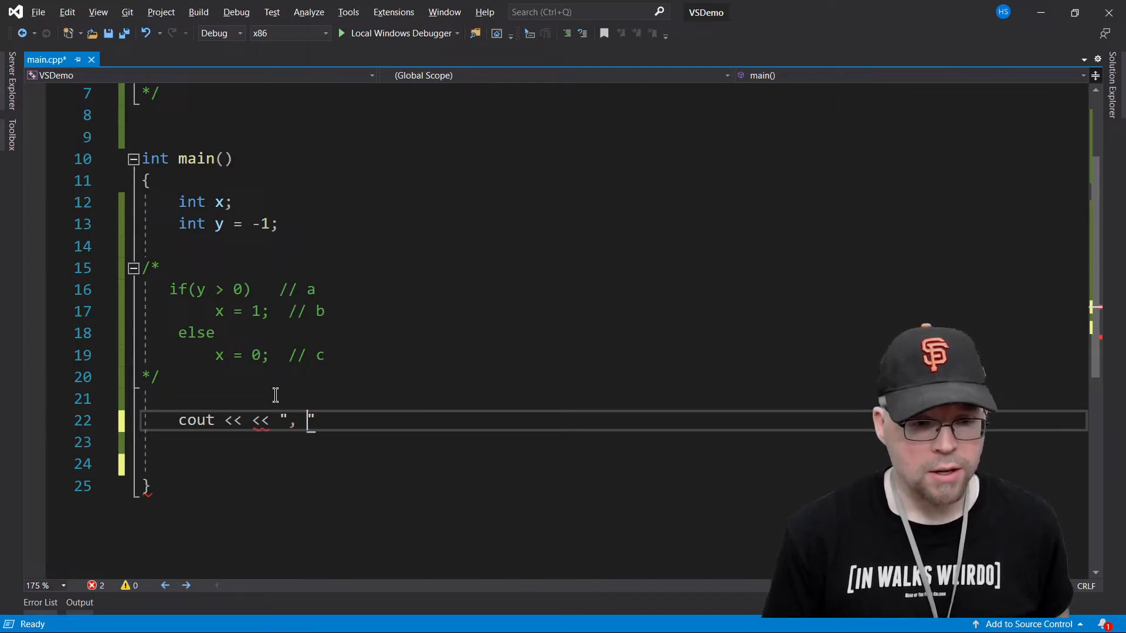
pyautogui.write('Hank!')
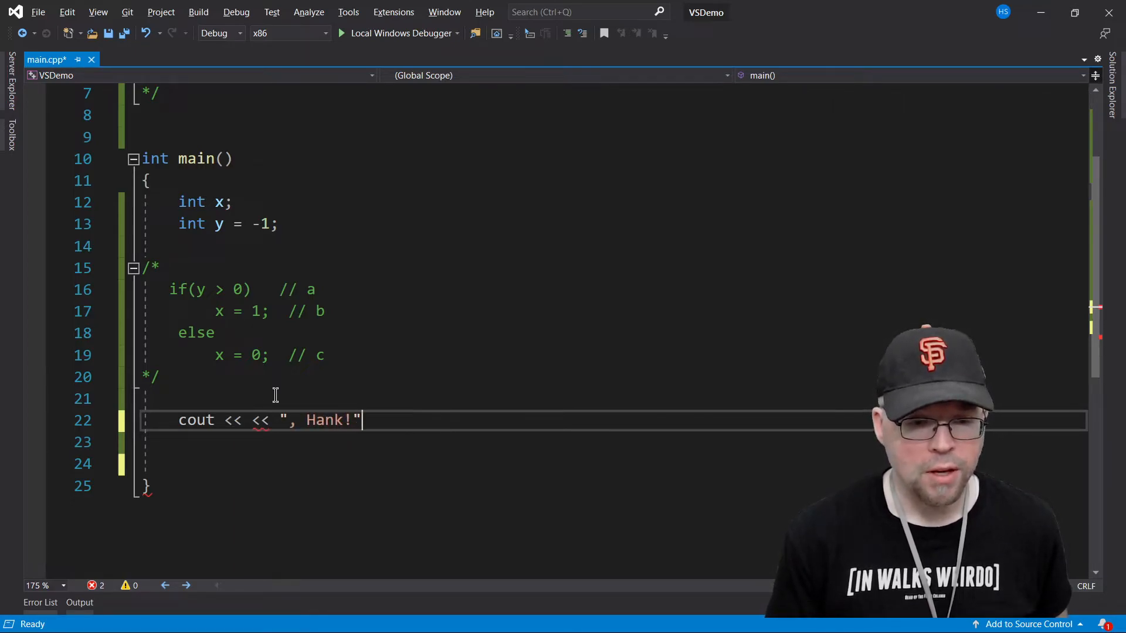
pyautogui.write(';')
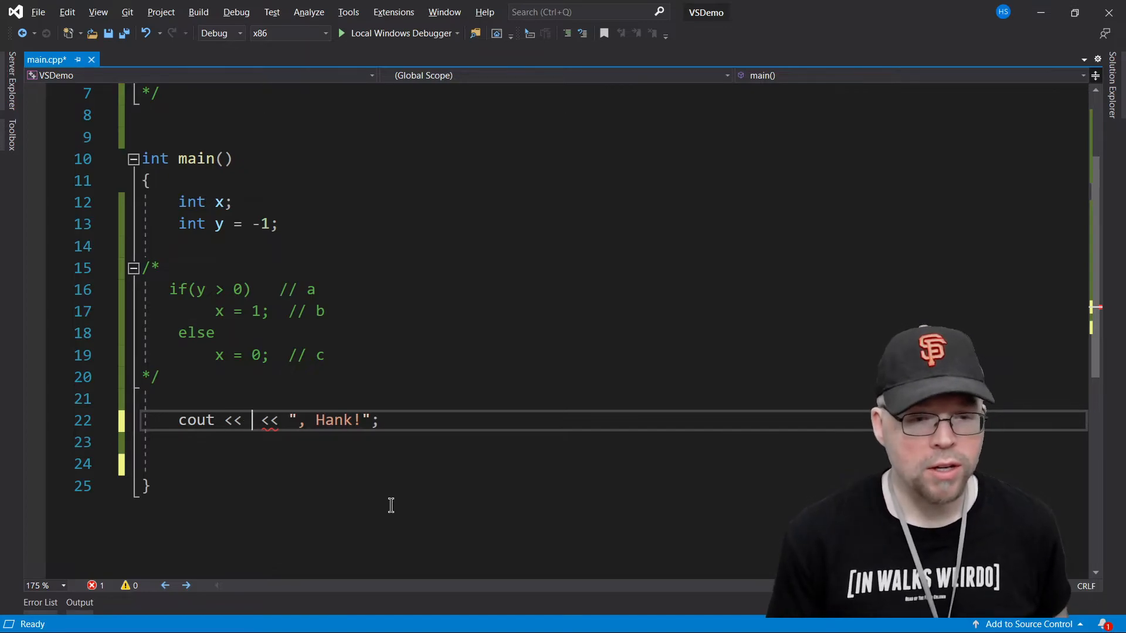
# Step: Insert (y>0 ? "Hello" : "Goodbye") before the ", Hank!" output
pyautogui.write('()')
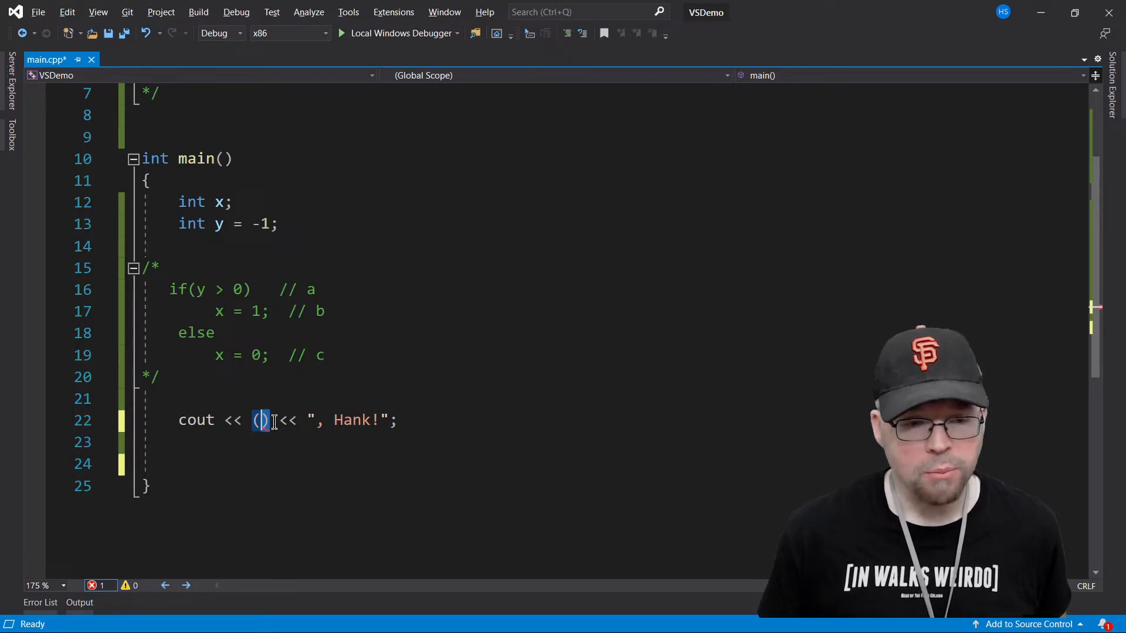
pyautogui.write('y')
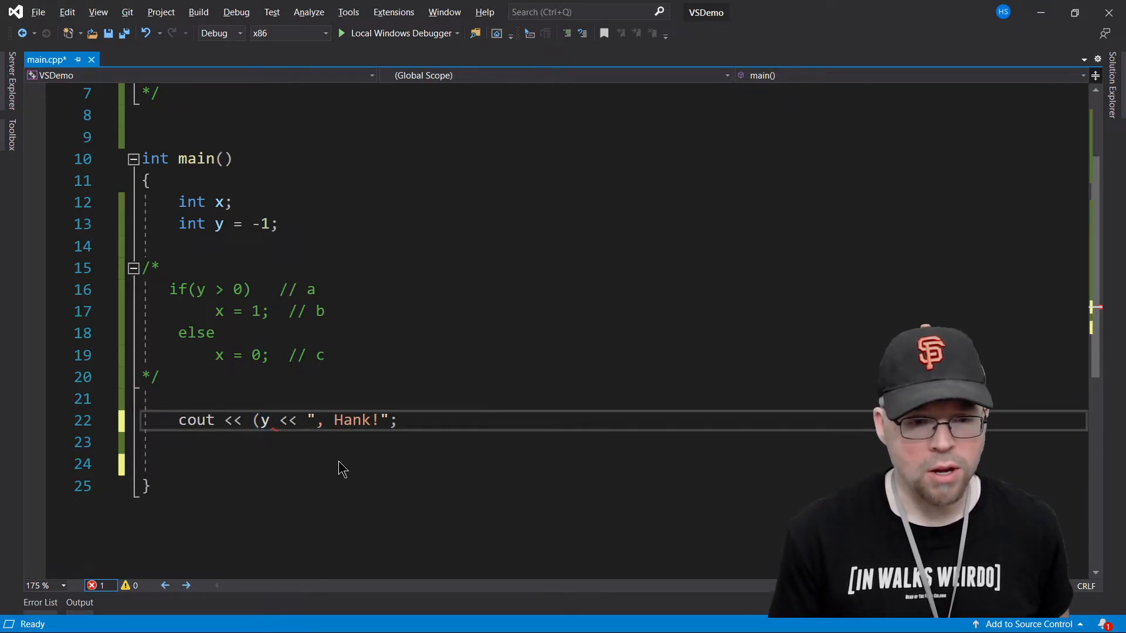
pyautogui.write('>0) ?')
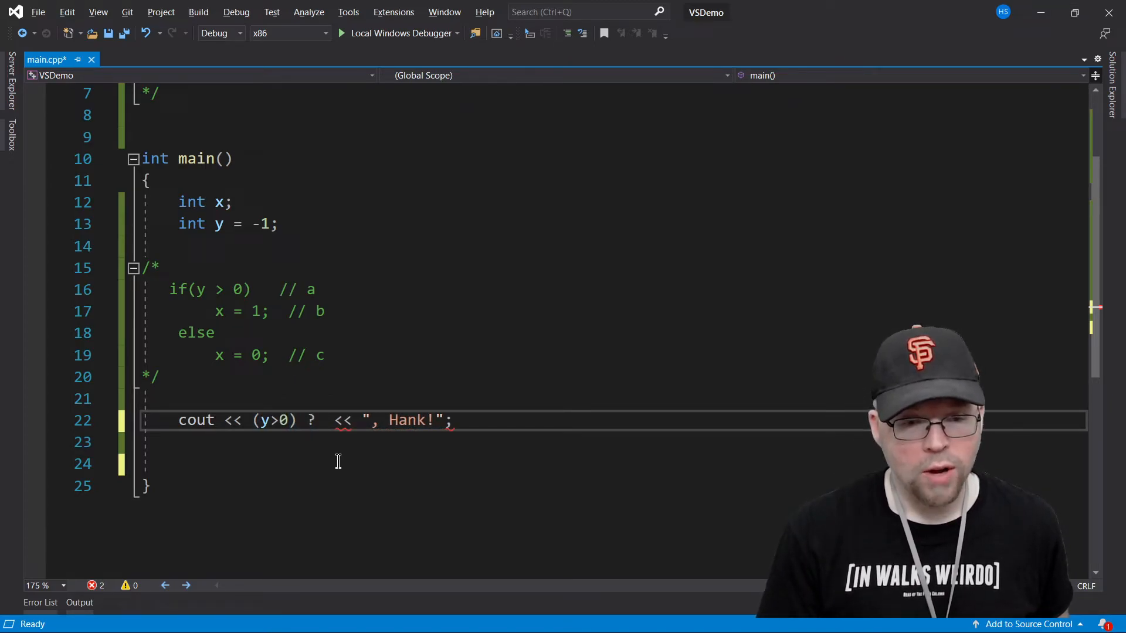
pyautogui.write('"')
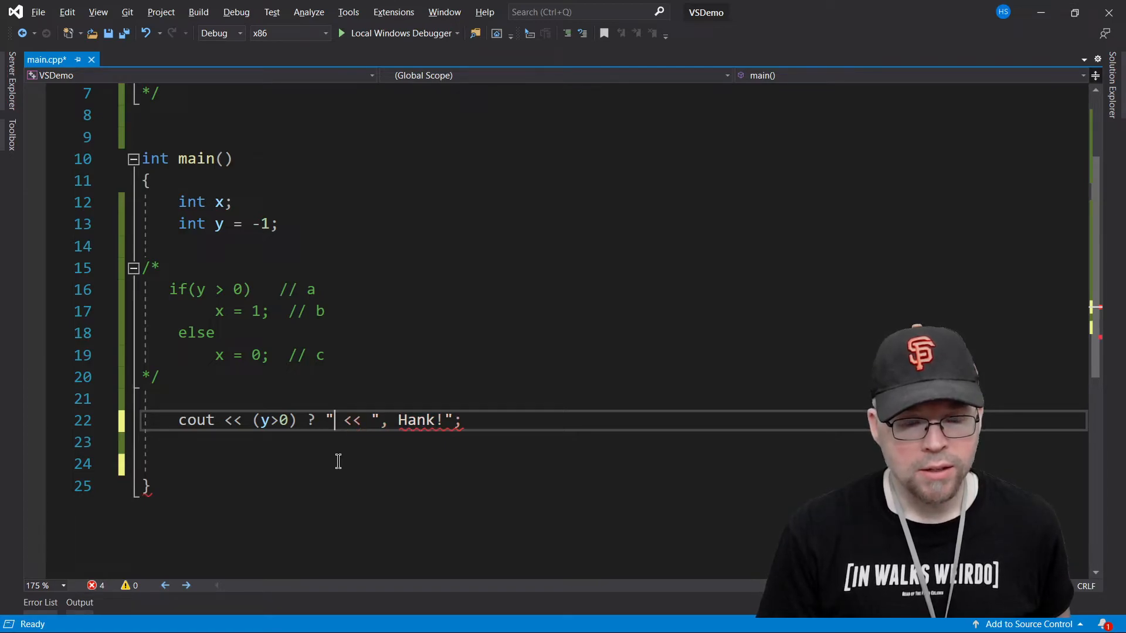
pyautogui.write('Hello" :')
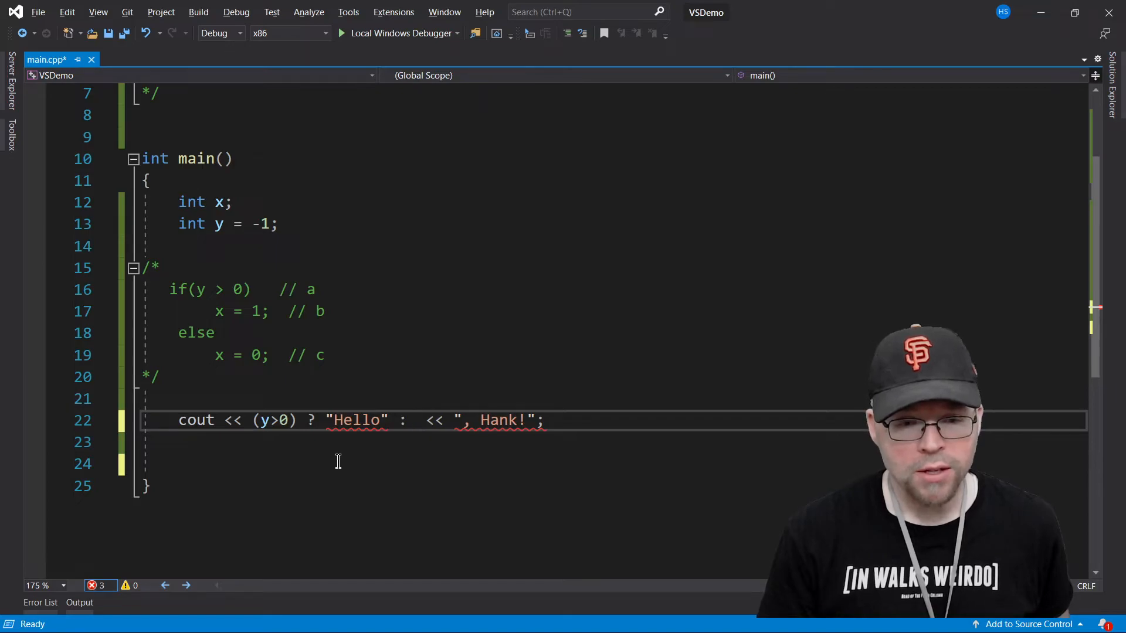
pyautogui.write('Go')
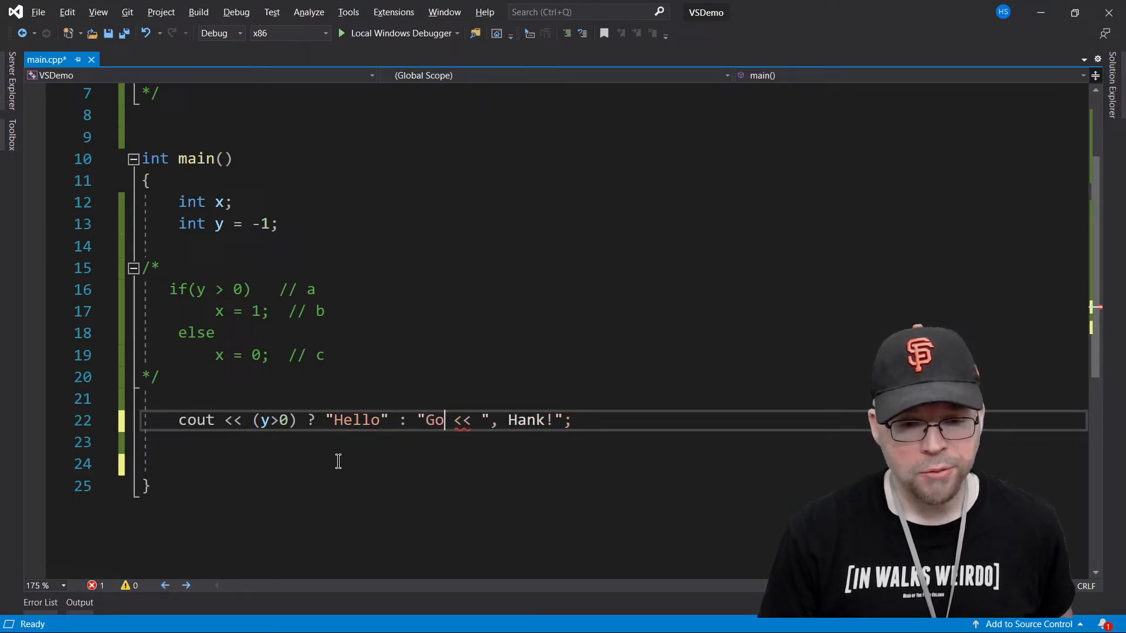
pyautogui.write('odbye ")')
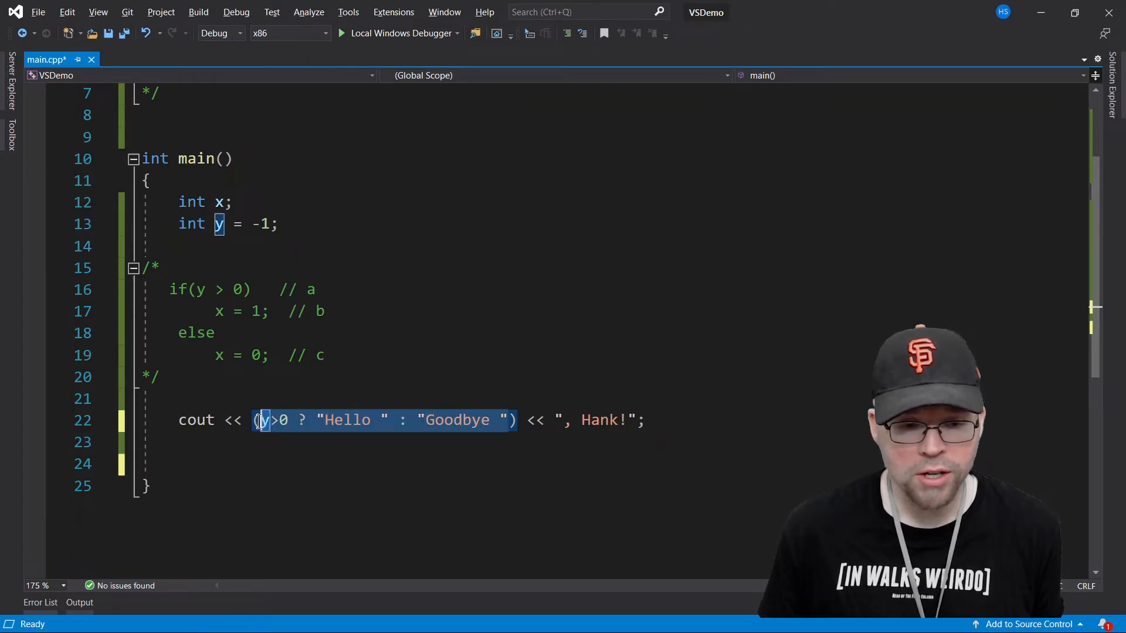
pyautogui.moveTo(457, 478)
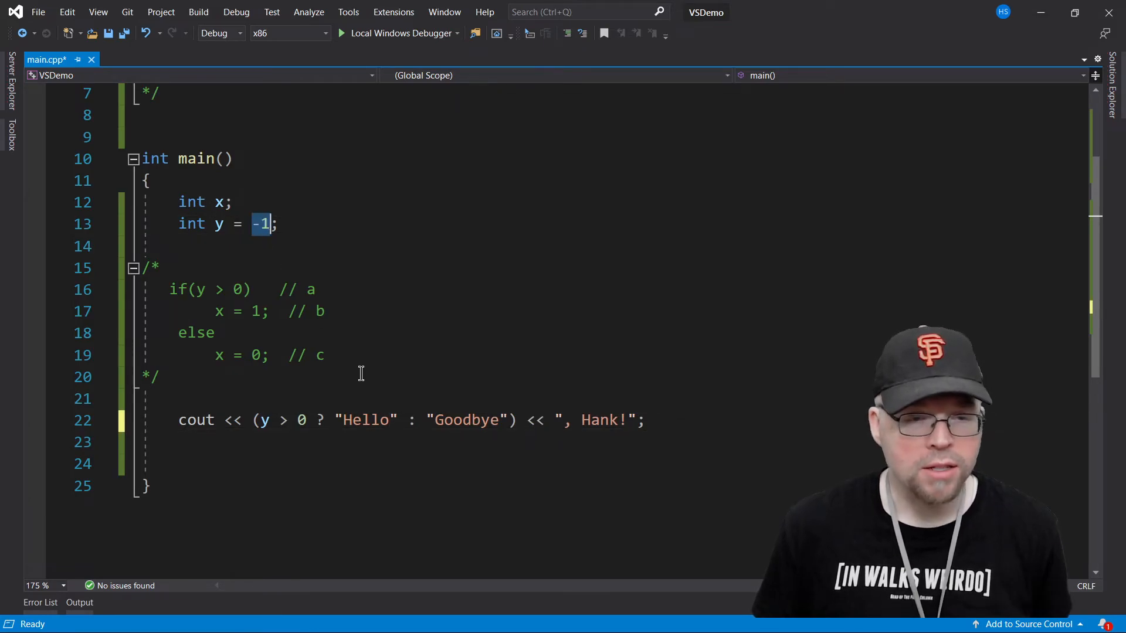
# Step: Set y's starting value to 99 and review the printed conditional expression
pyautogui.write('99')
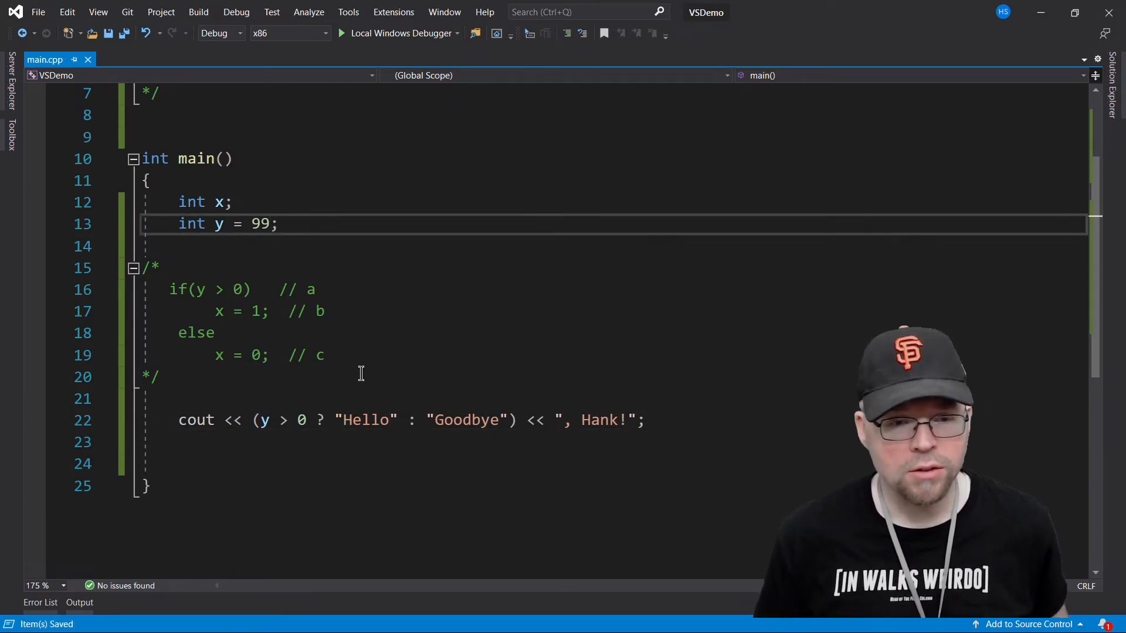
pyautogui.moveTo(261, 420); pyautogui.dragTo(308, 420)
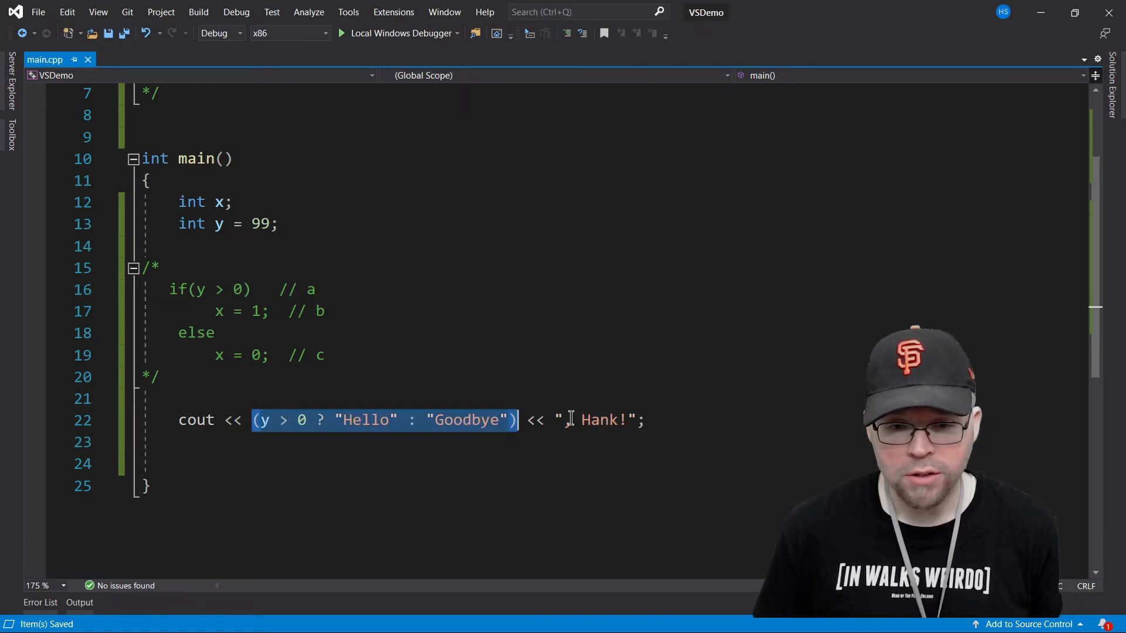
pyautogui.click(267, 420)
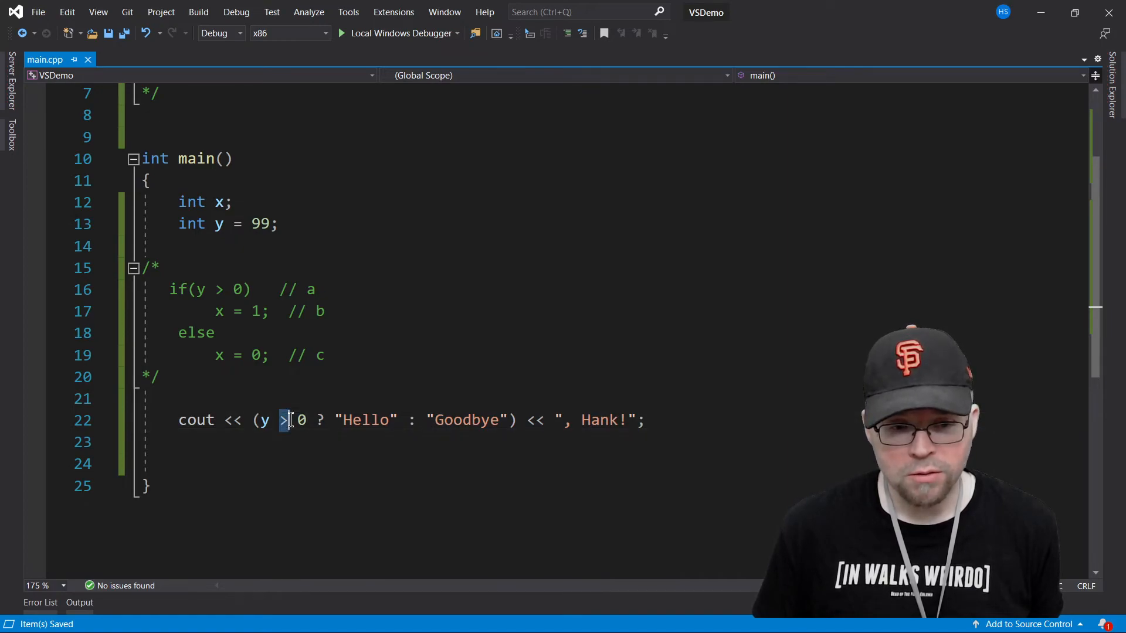
pyautogui.doubleClick(365, 420)
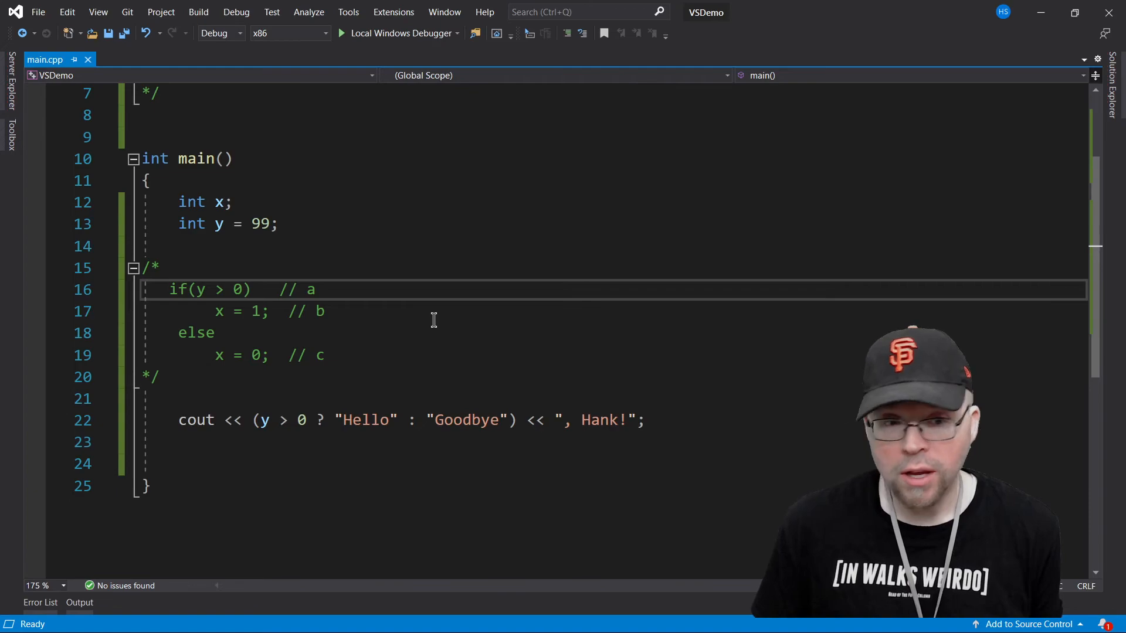
pyautogui.moveTo(424, 403)
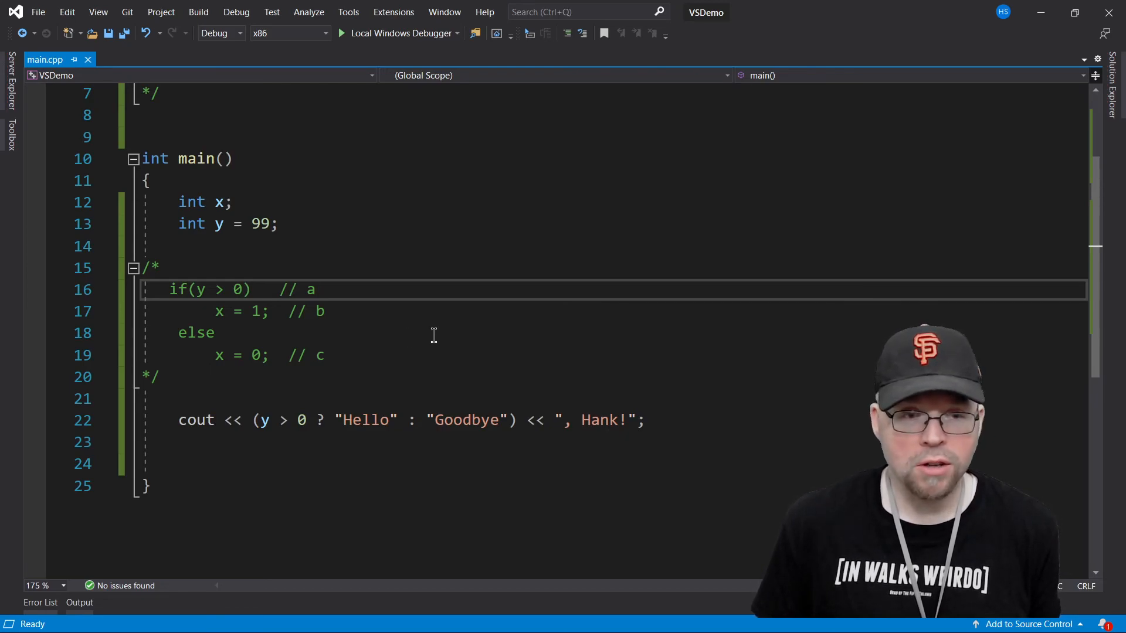
pyautogui.moveTo(353, 388)
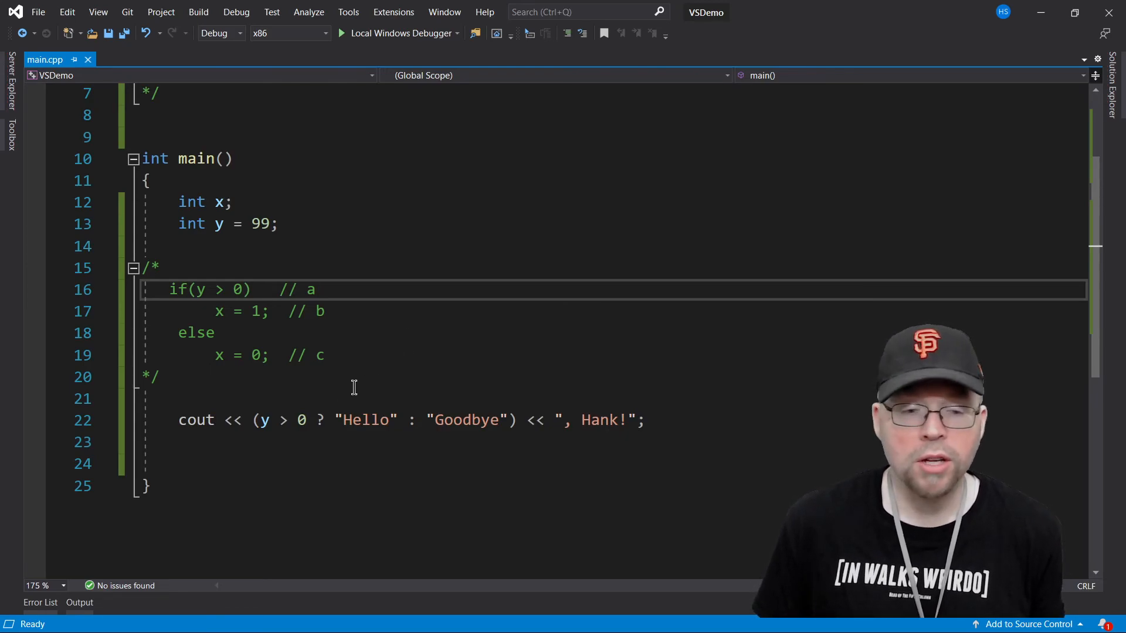
pyautogui.click(253, 419)
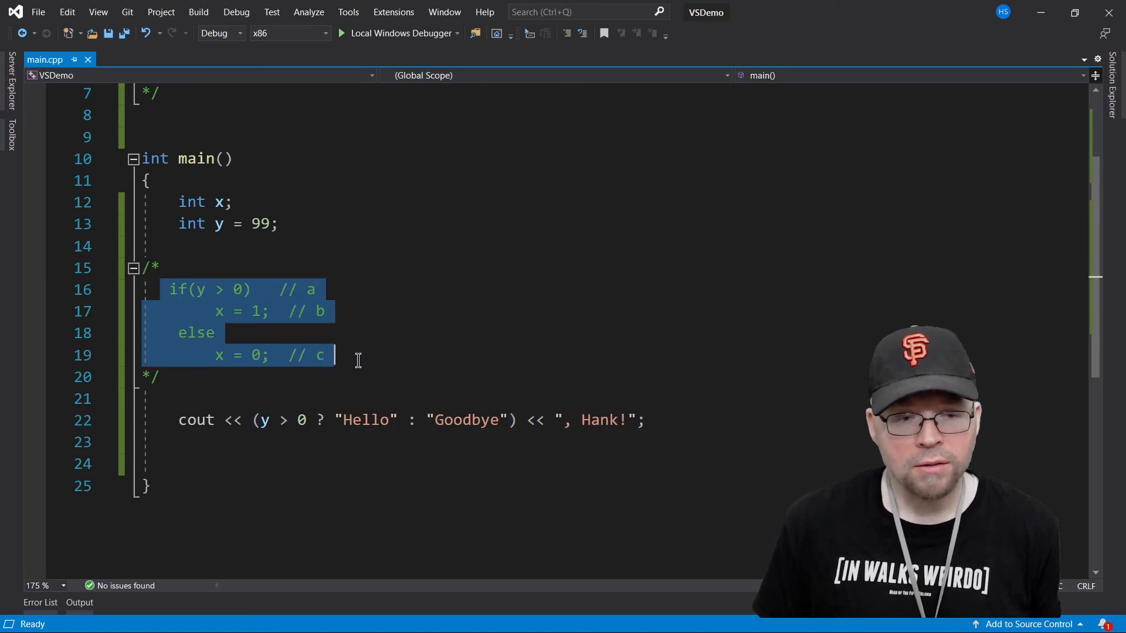
pyautogui.click(380, 420)
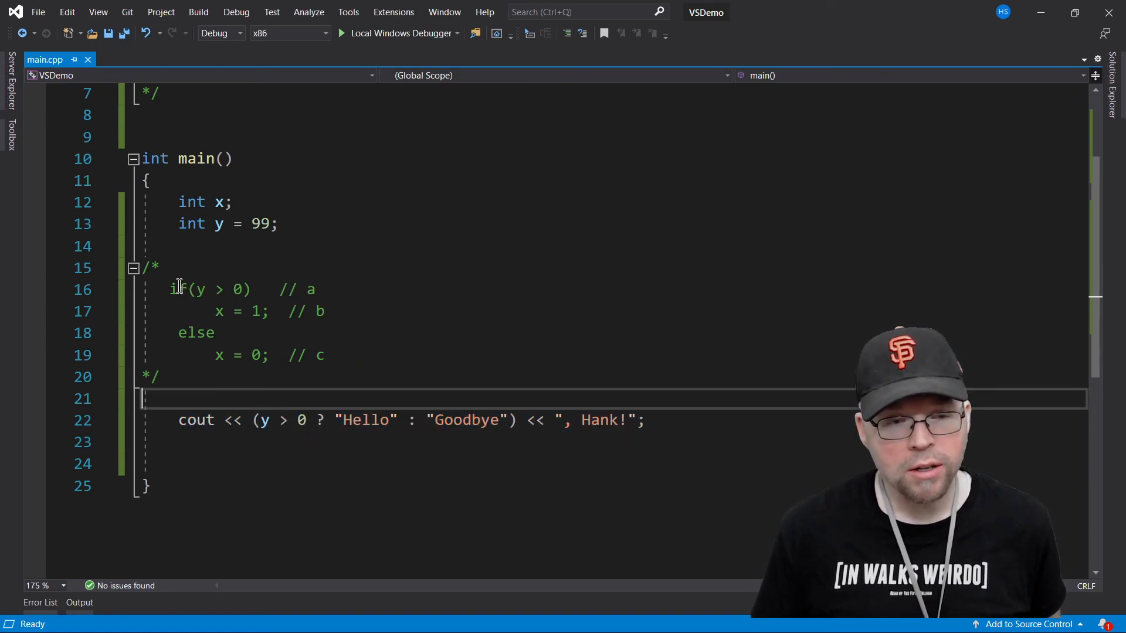
pyautogui.doubleClick(178, 289)
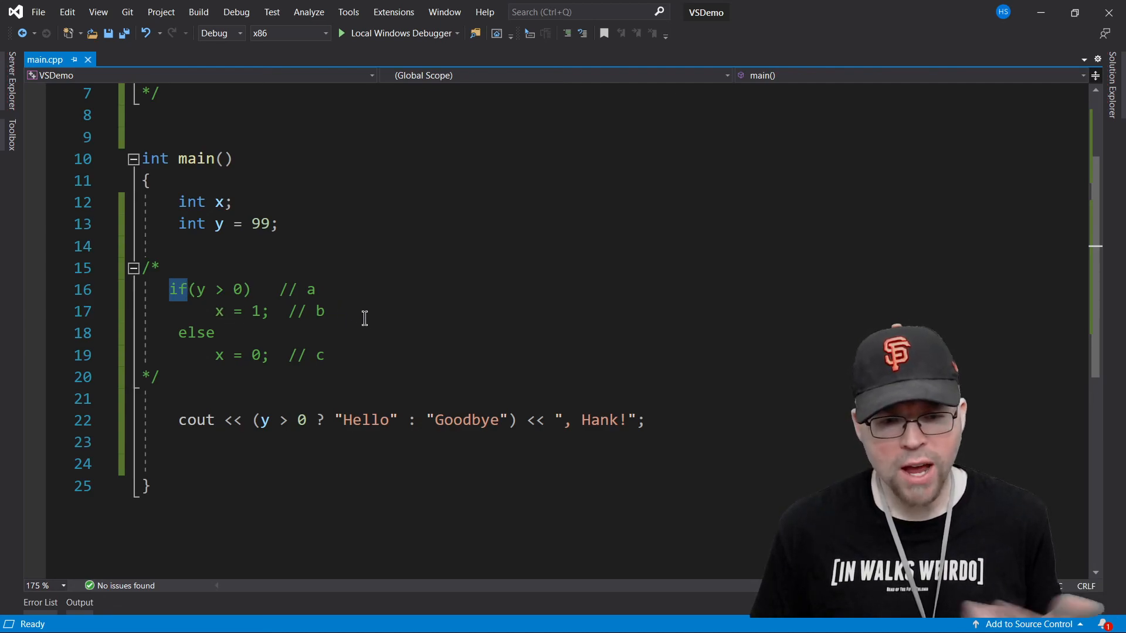
pyautogui.moveTo(204, 351)
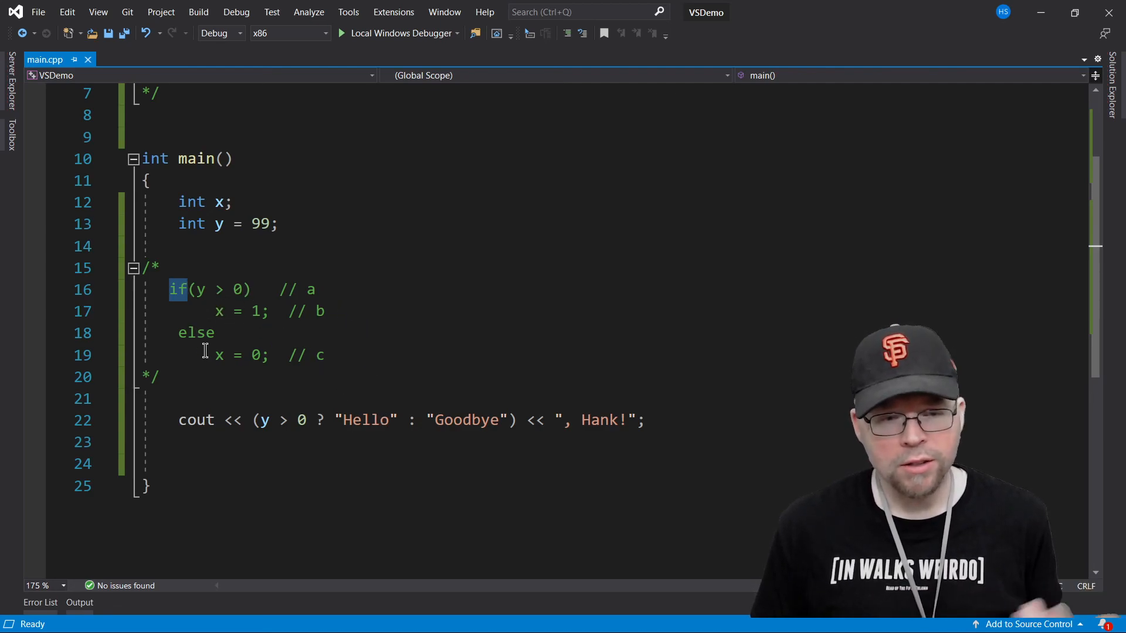
pyautogui.moveTo(286, 357)
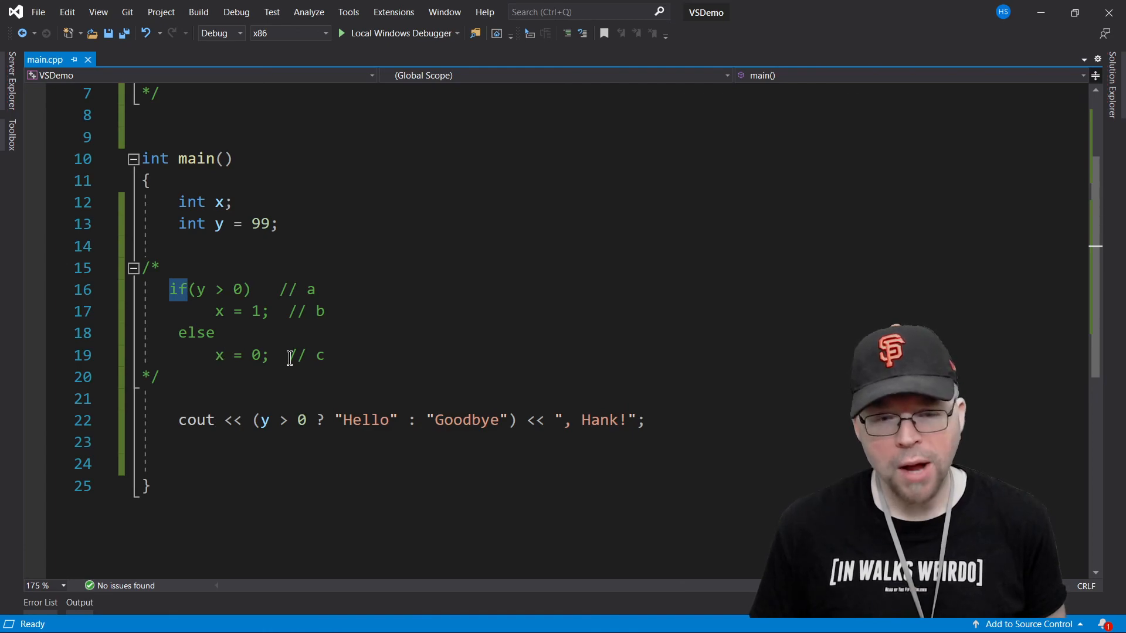
pyautogui.moveTo(256, 420); pyautogui.dragTo(518, 420)
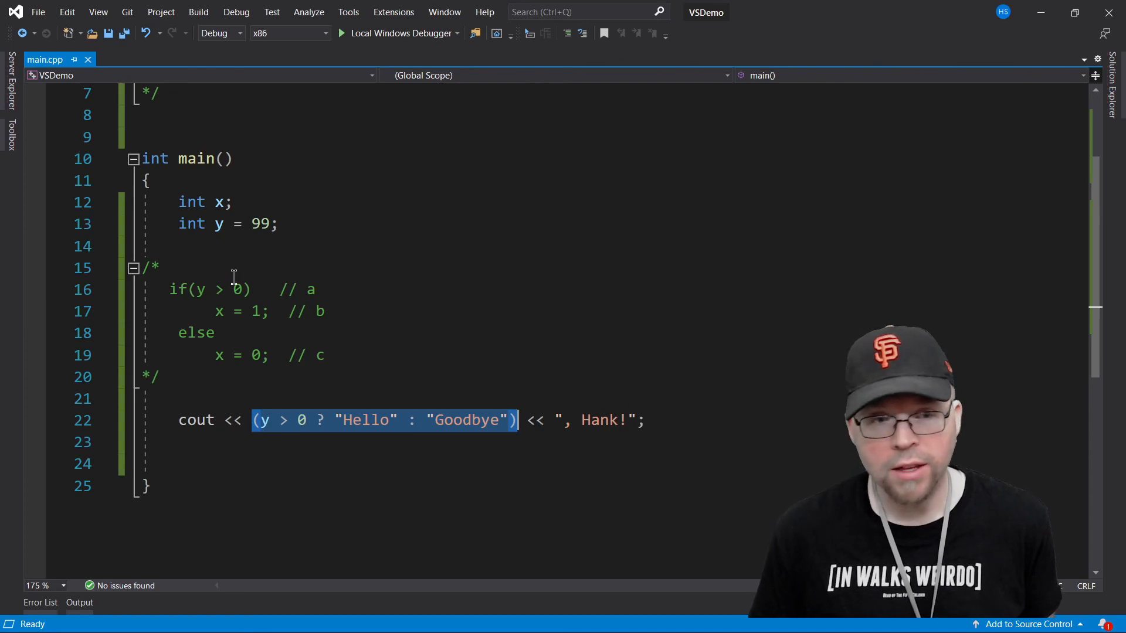
pyautogui.moveTo(381, 262)
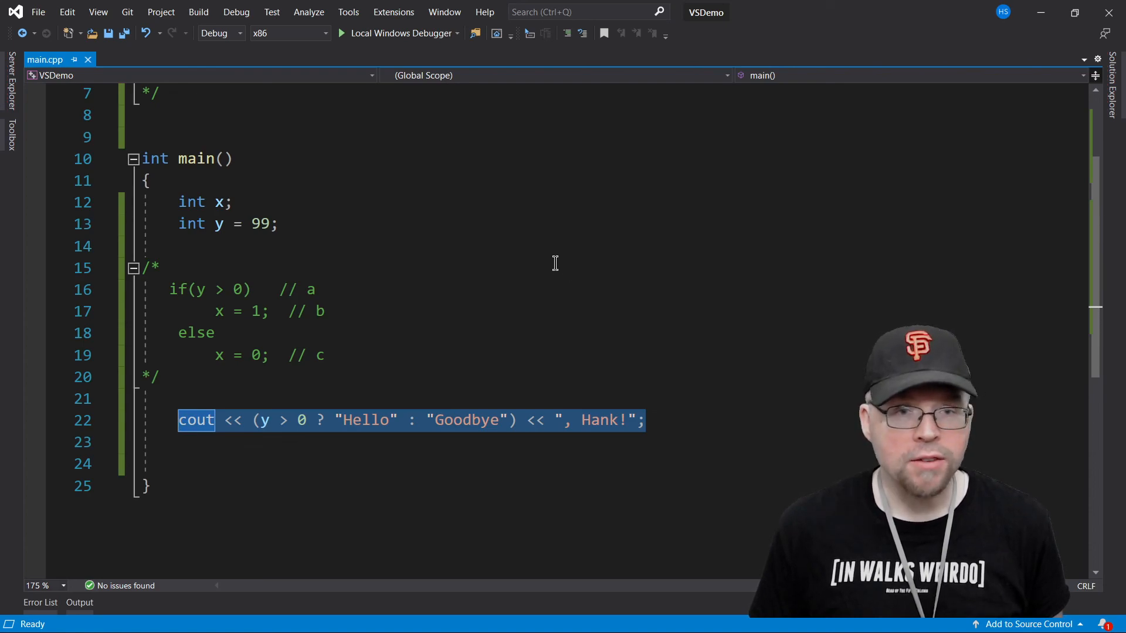
pyautogui.moveTo(575, 249)
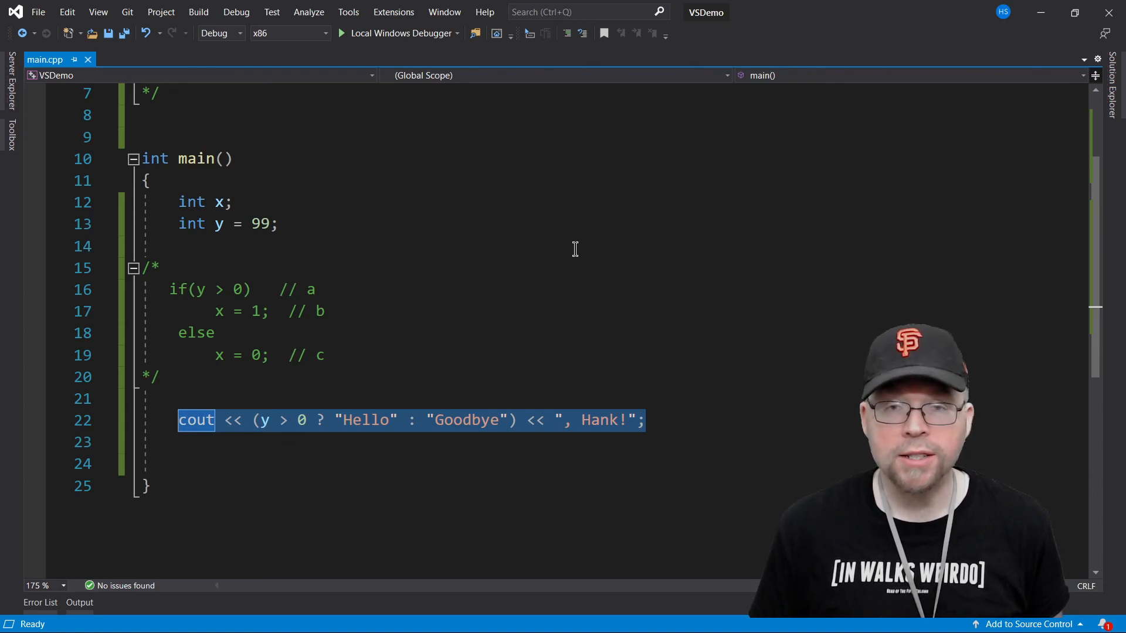